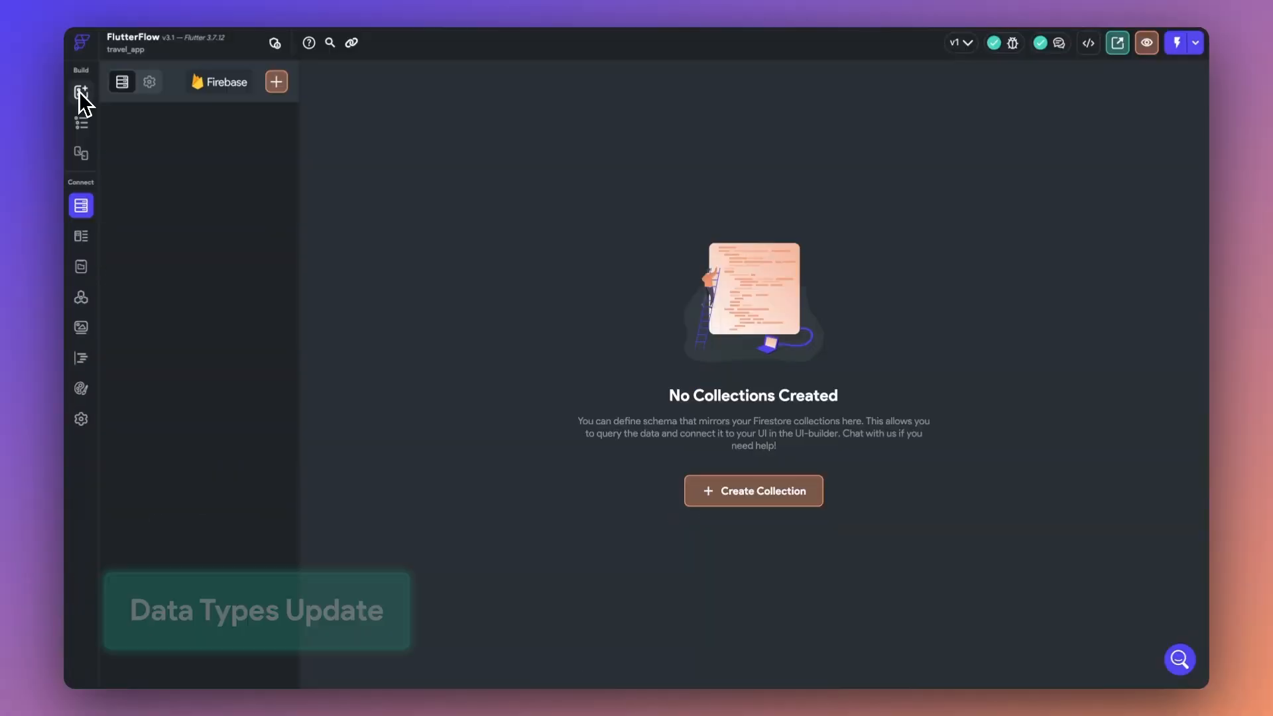
Browse the Widget Library and Data Types, then show the empty App State variables page
left_click(80, 91)
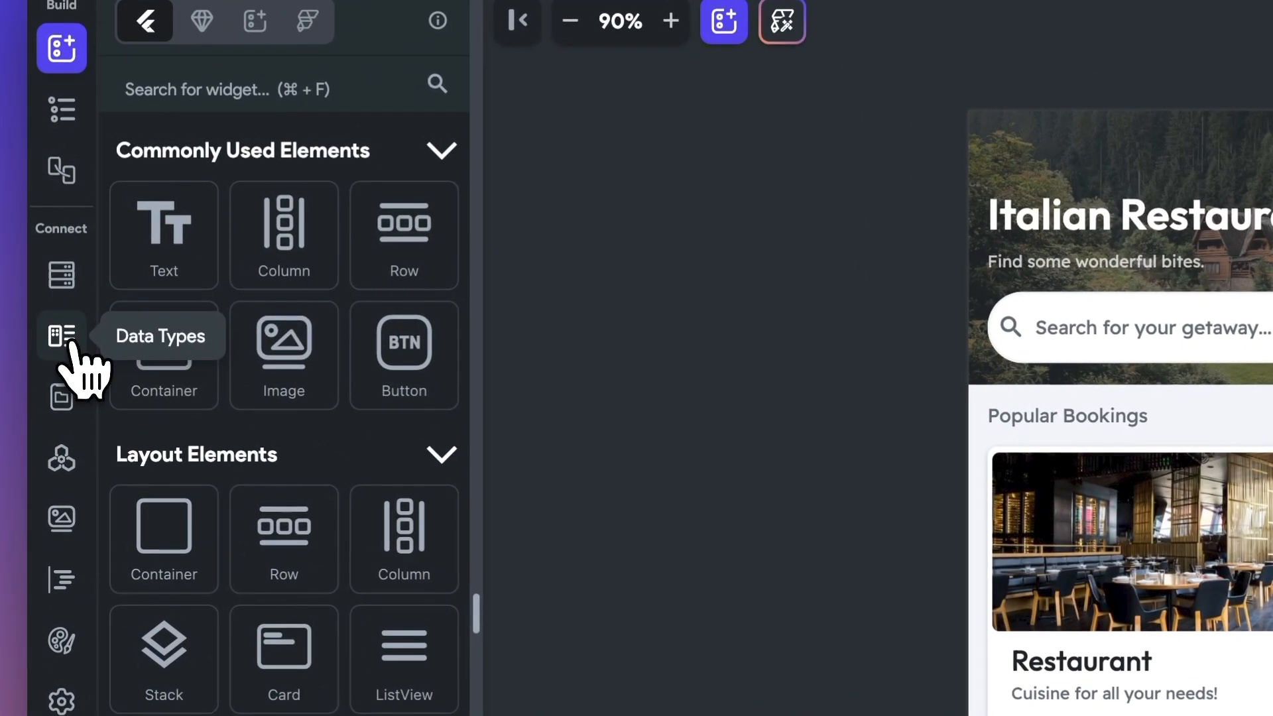
left_click(61, 335)
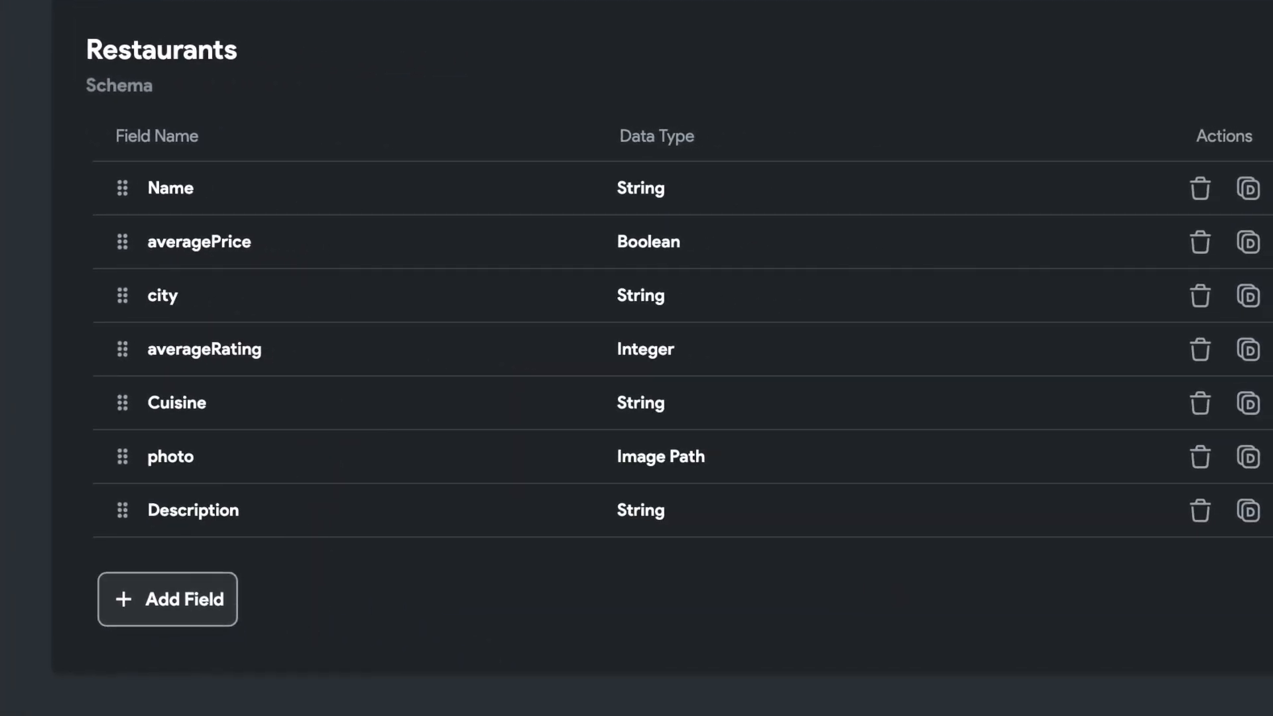
left_click(80, 267)
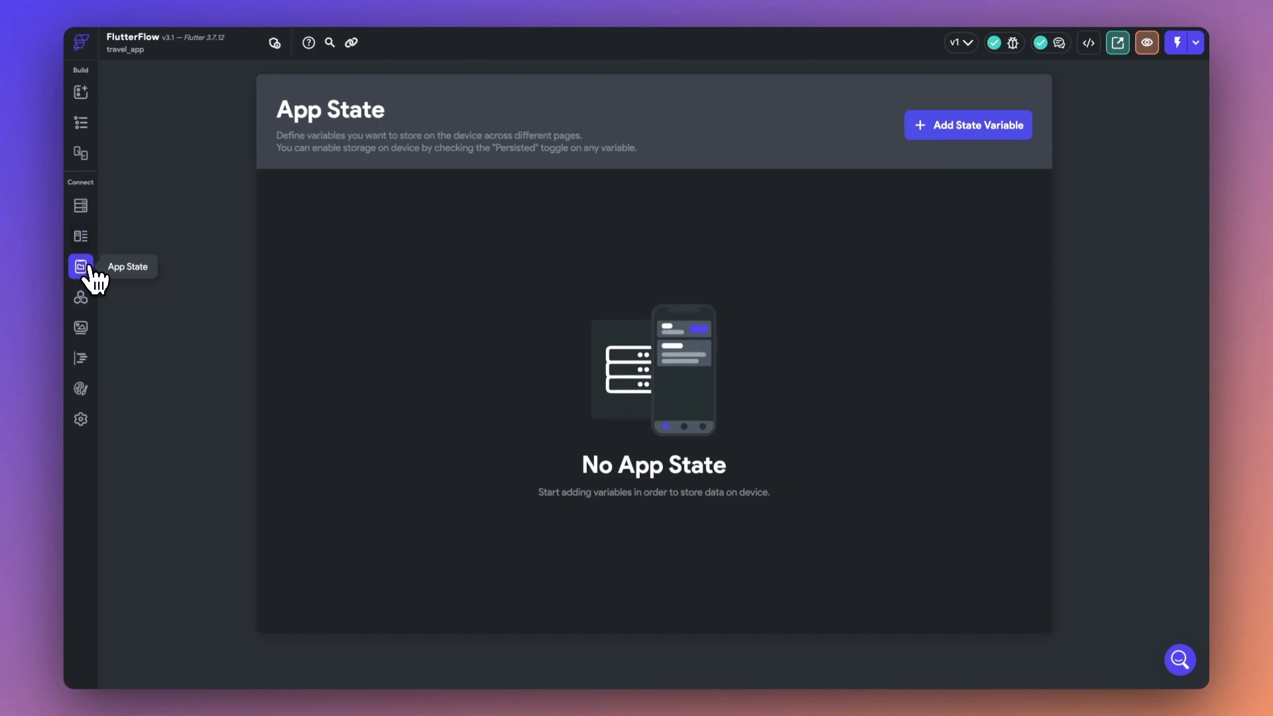
Confirm dynamic list children, check local state settings, and set a parameter type to TimestampRange
left_click(968, 124)
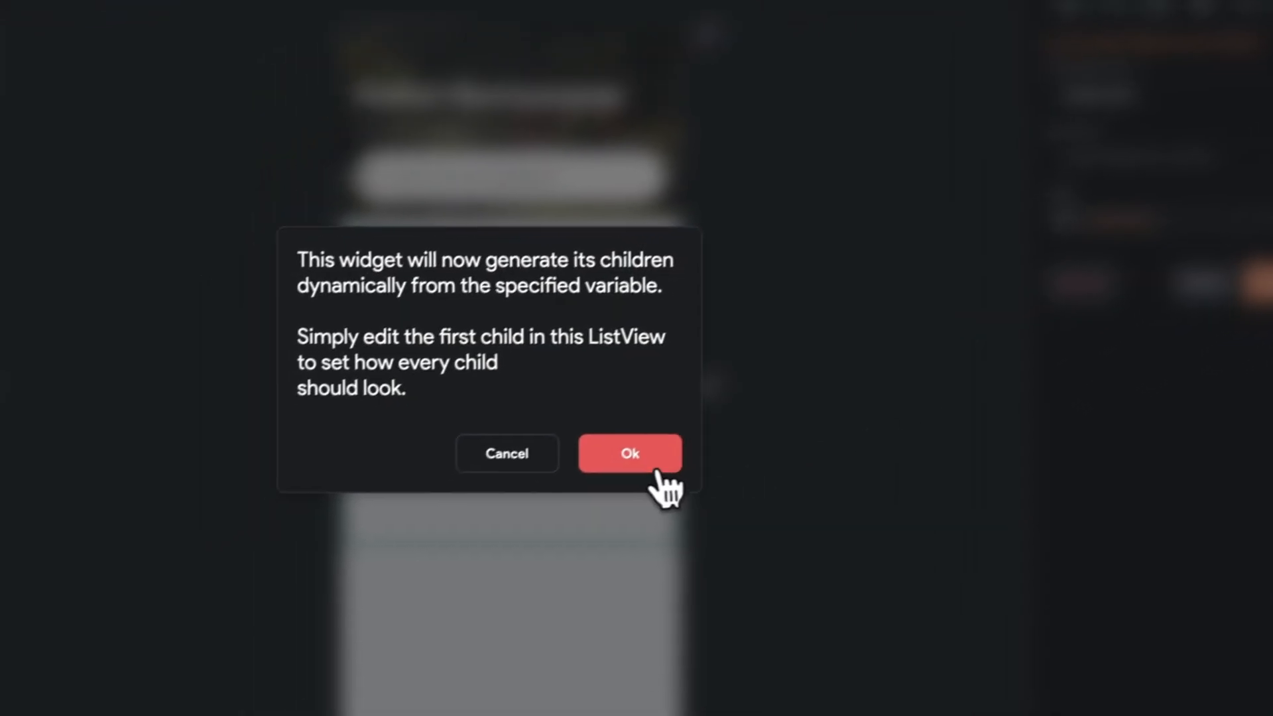
left_click(629, 453)
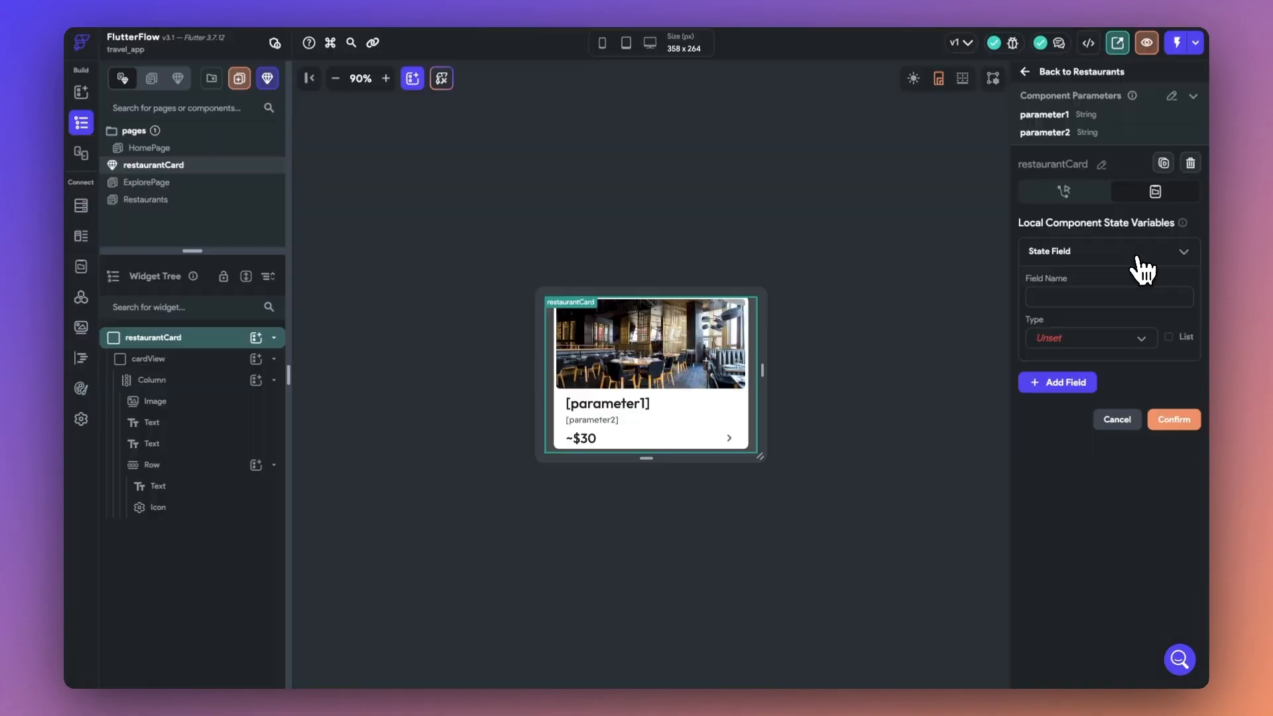
left_click(1091, 338)
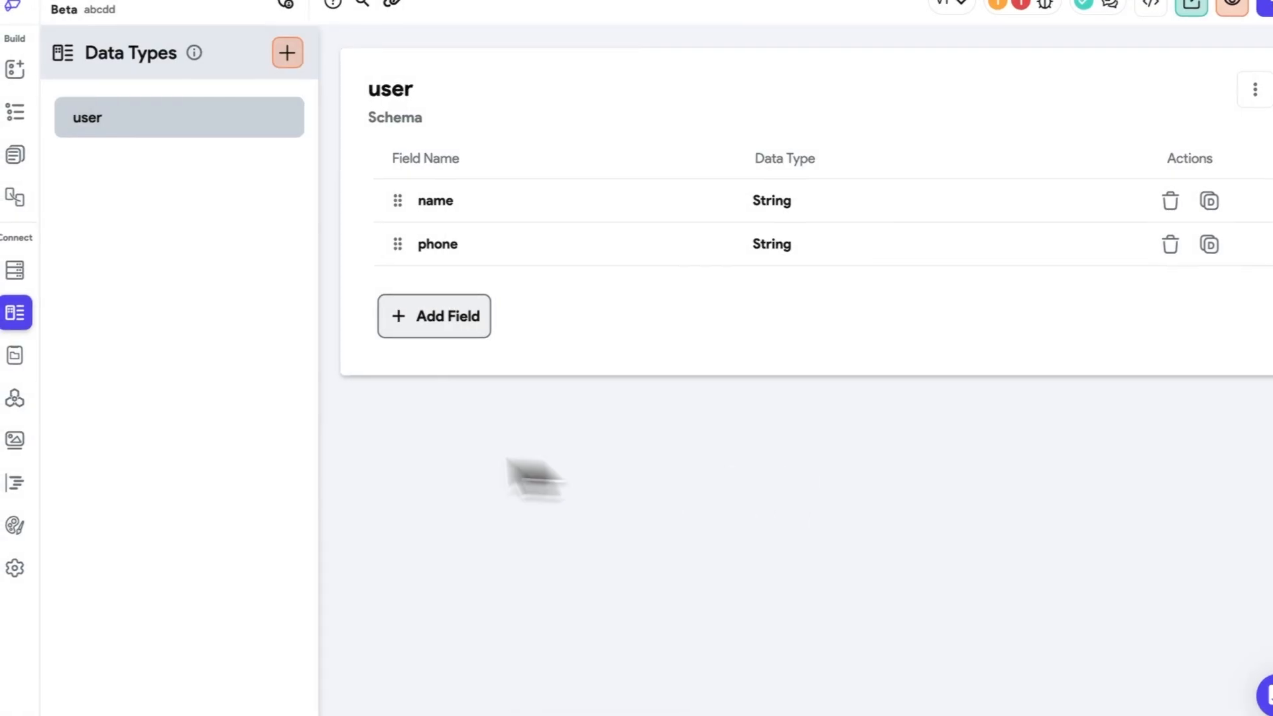
left_click(14, 482)
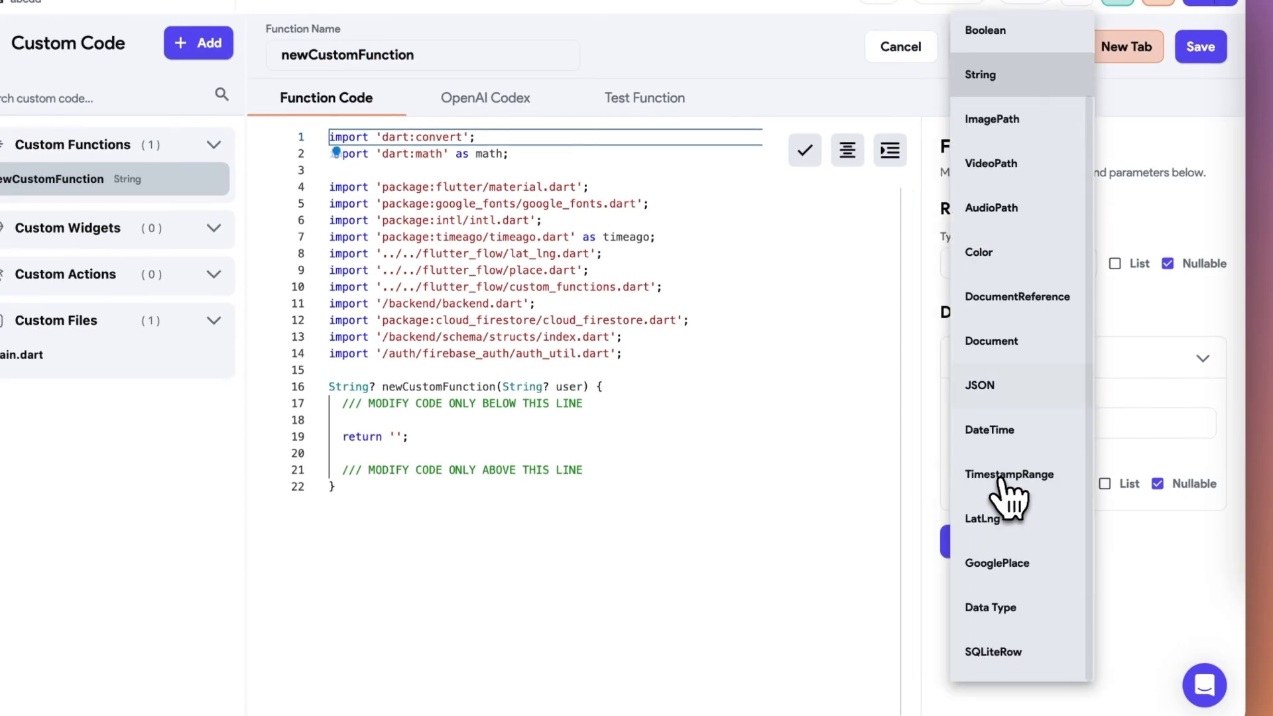
left_click(990, 484)
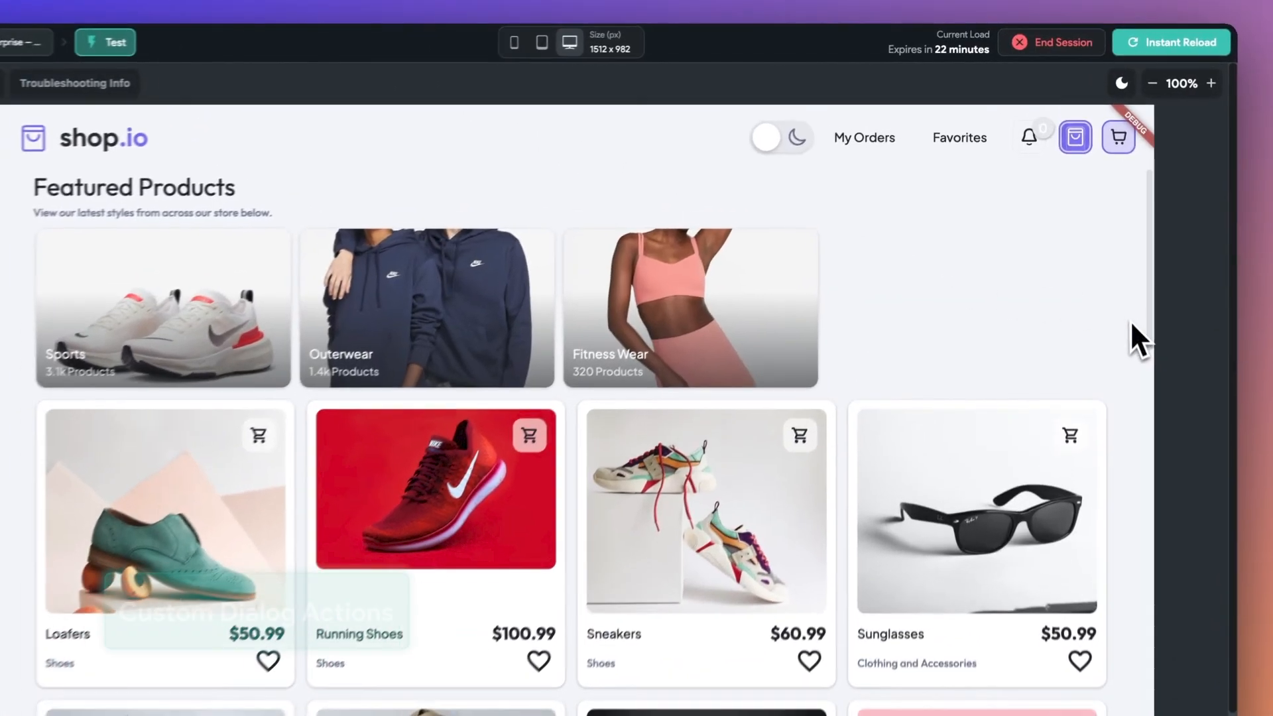
Check the shop.io storefront's account options in Test Mode, then open loginPage
left_click(1075, 137)
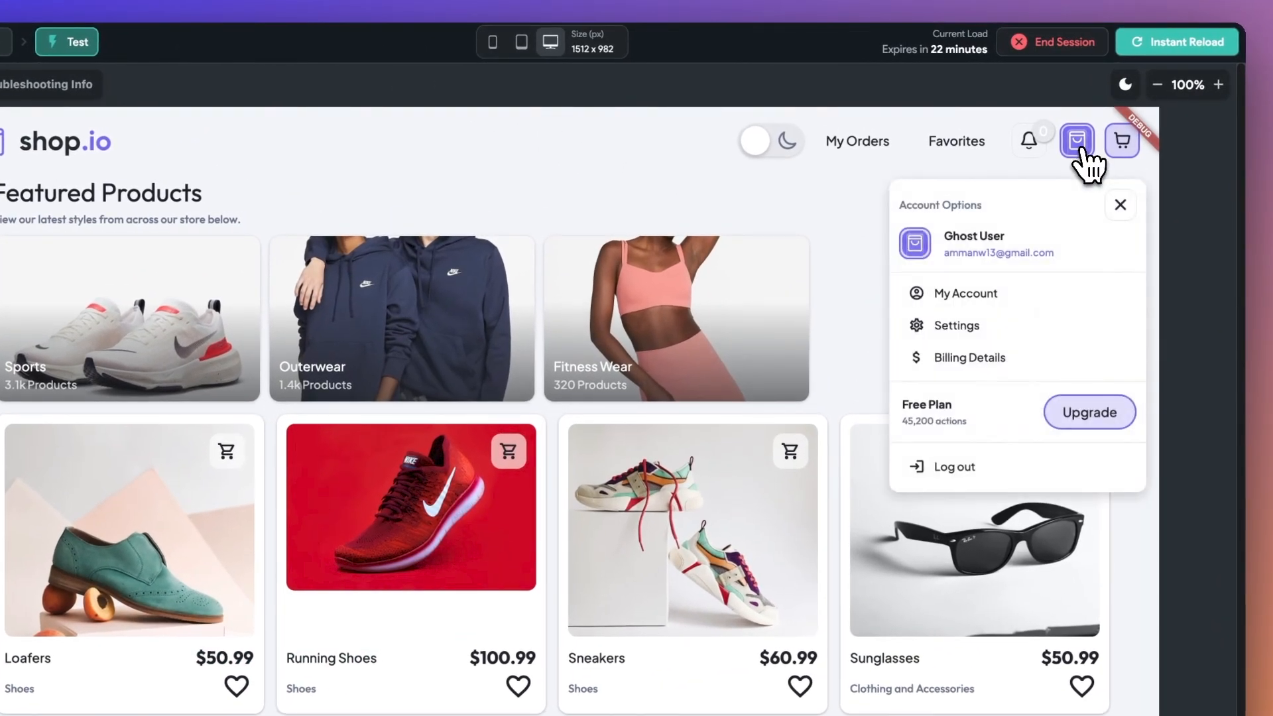
mouse_move(1088, 162)
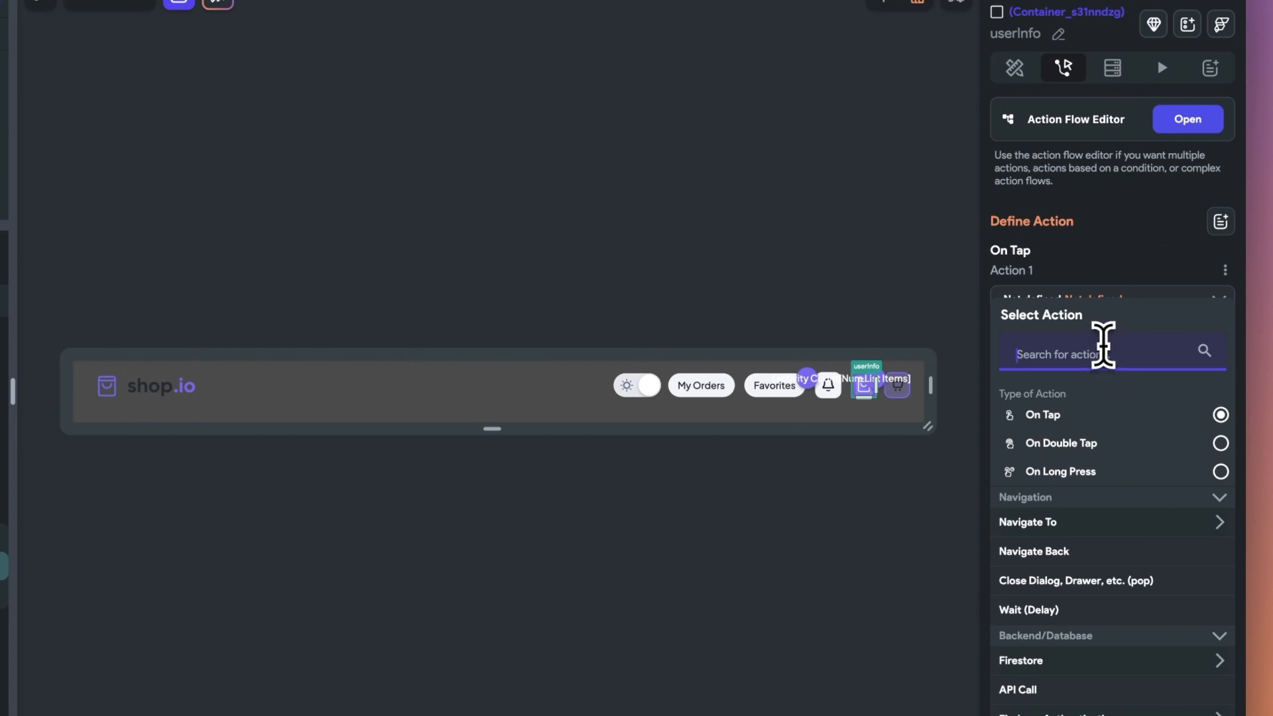
type("custom")
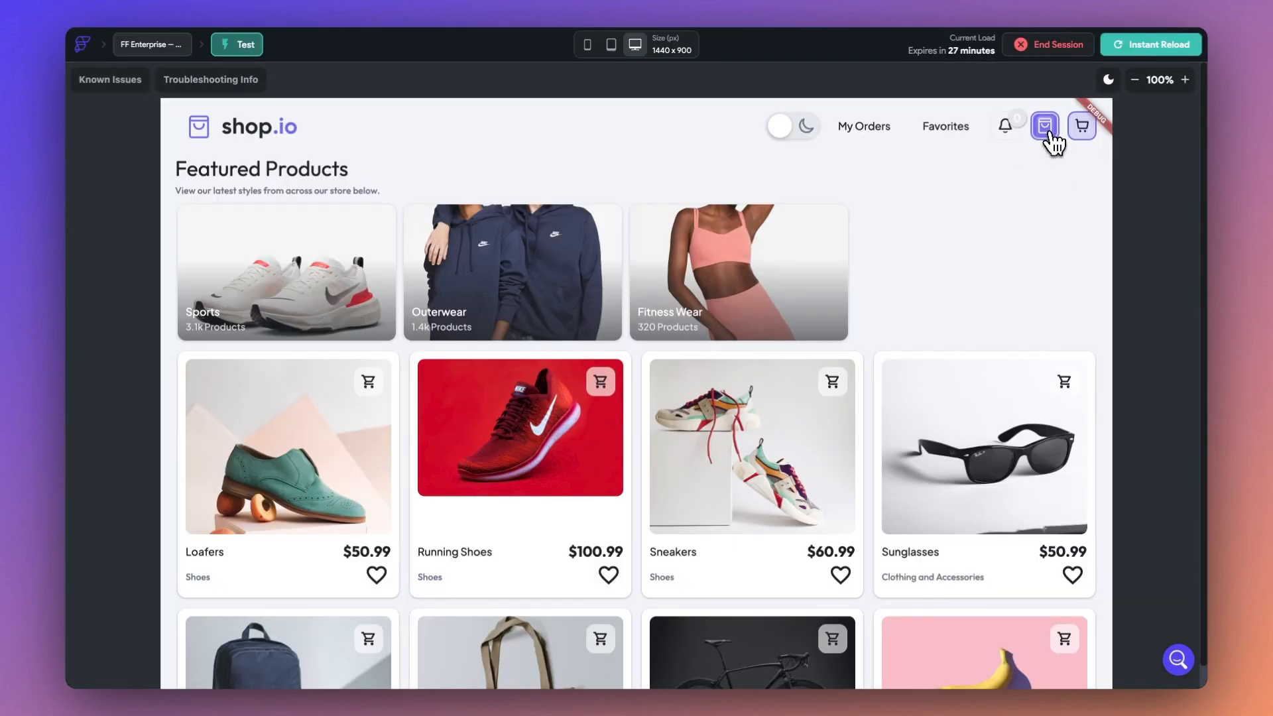
left_click(1044, 126)
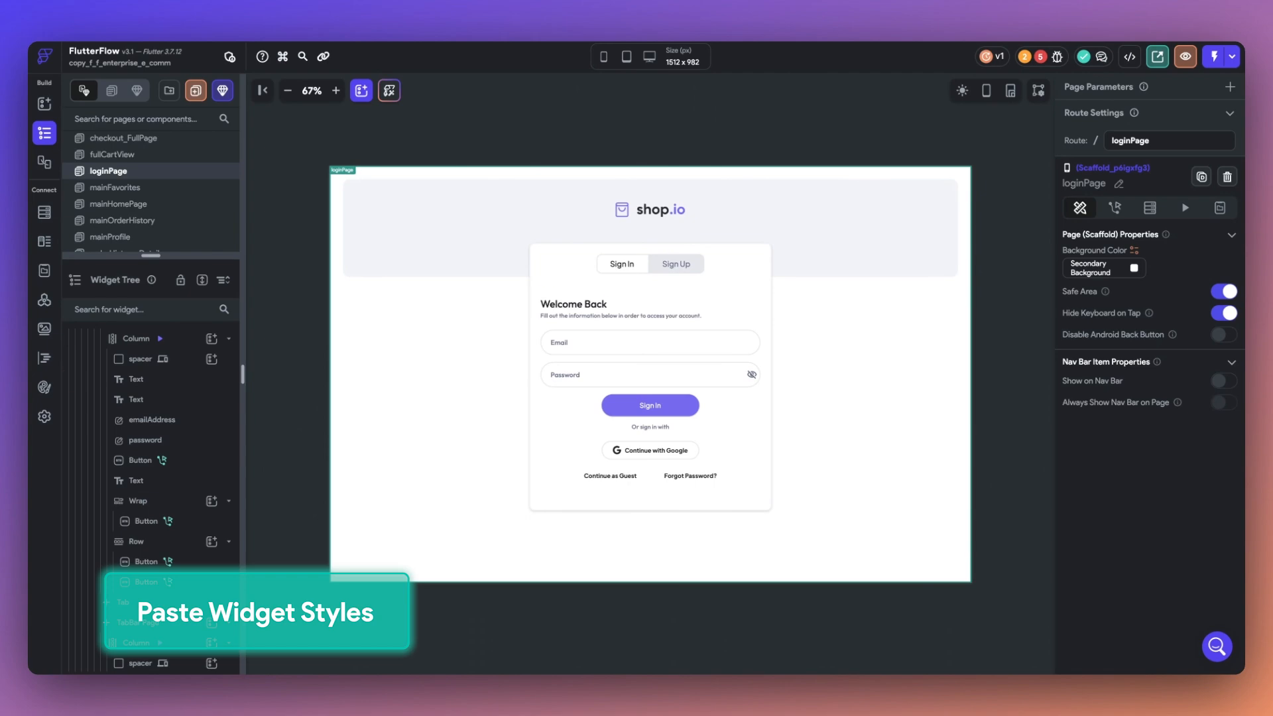
mouse_move(690, 466)
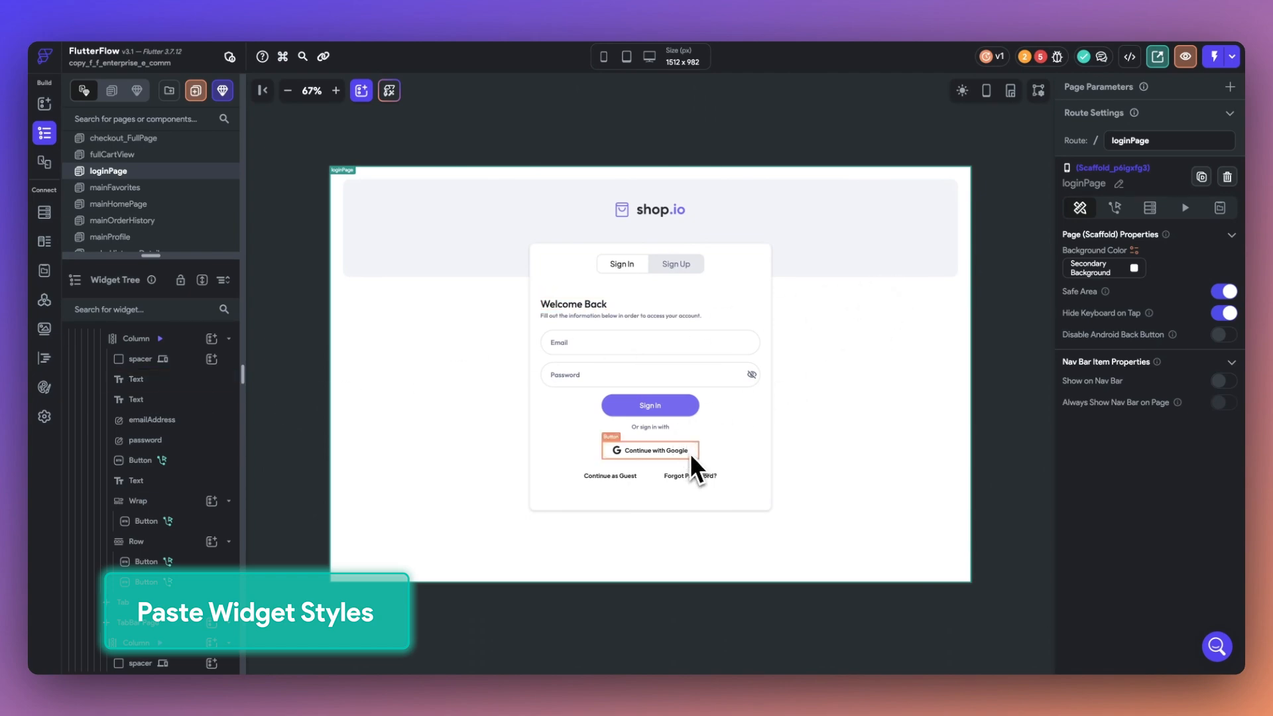
Place a new Button beside Continue with Google and paste widget styles onto it
left_click(650, 451)
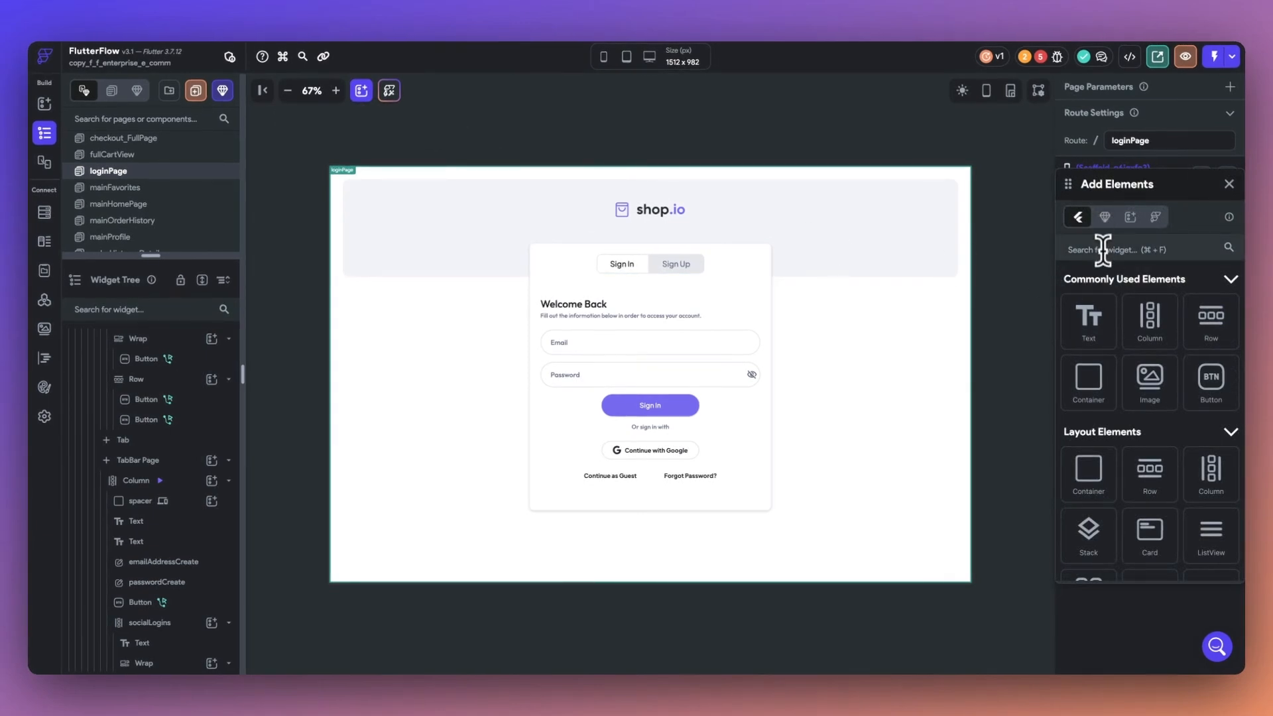
type("button")
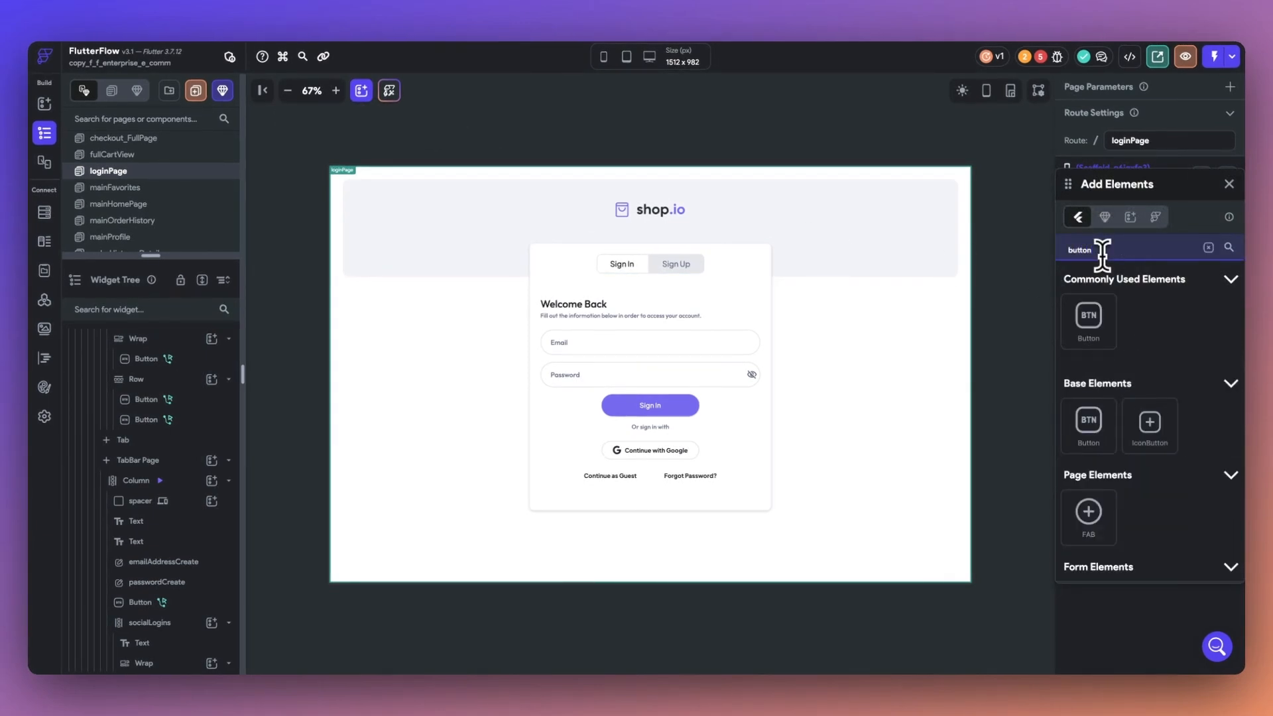
left_click_drag(1088, 317, 722, 479)
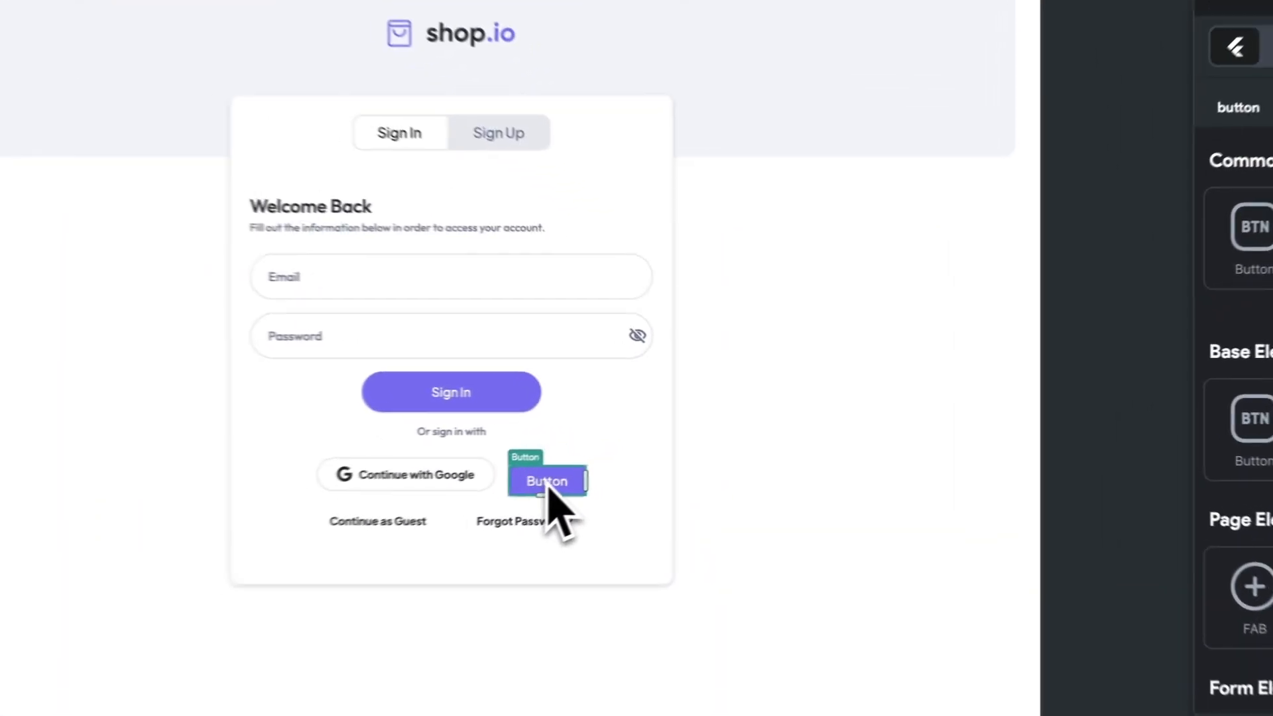
right_click(545, 480)
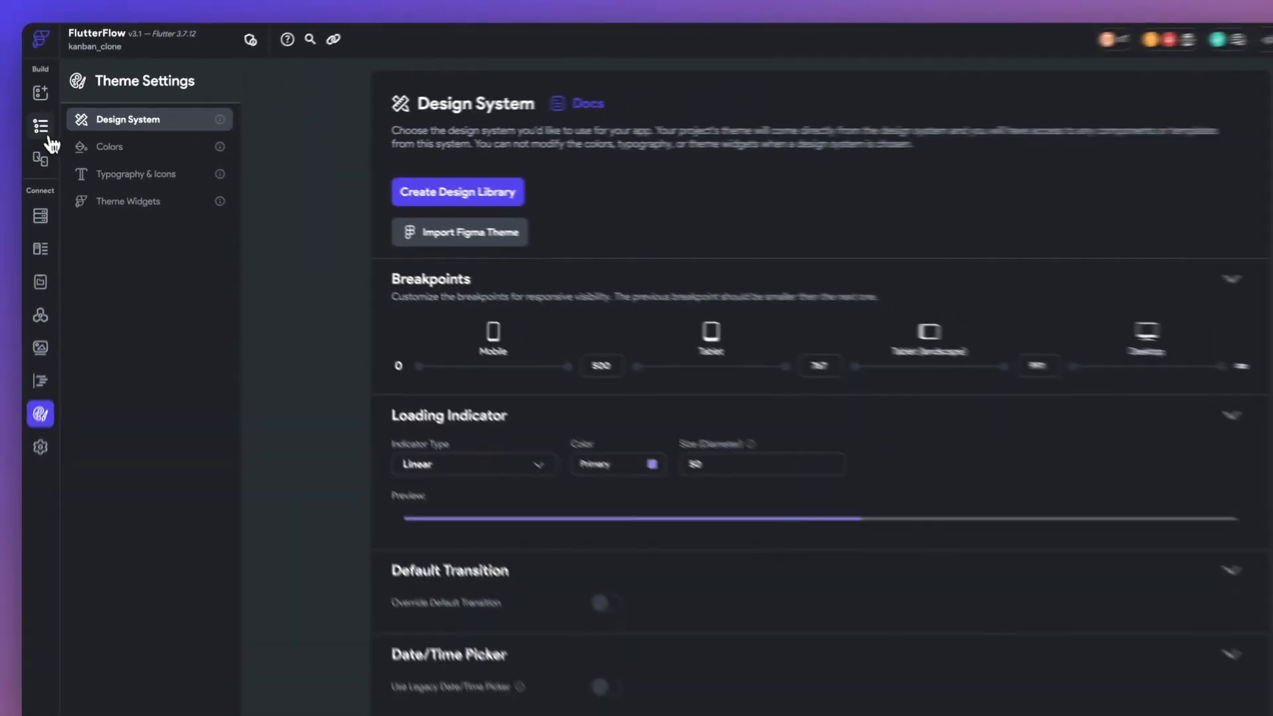
Return to the page list and open kanban_clone's mainTracker Tasks board
left_click(40, 126)
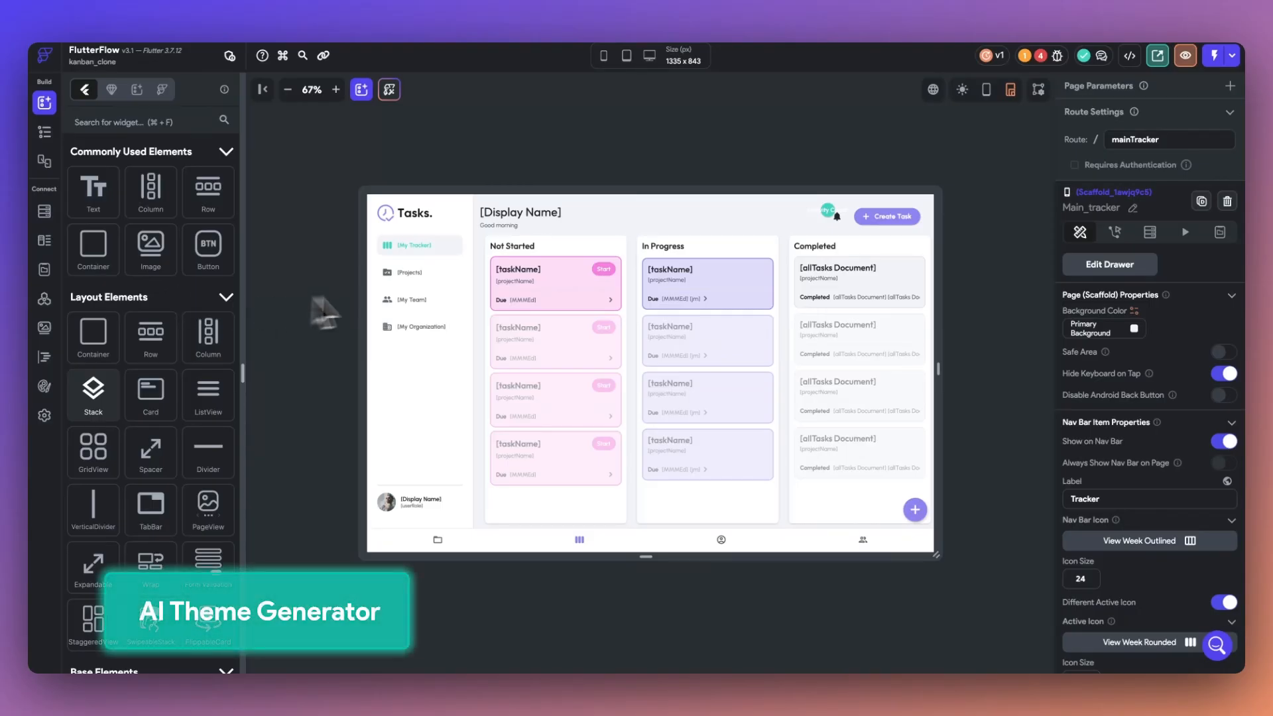
mouse_move(44, 389)
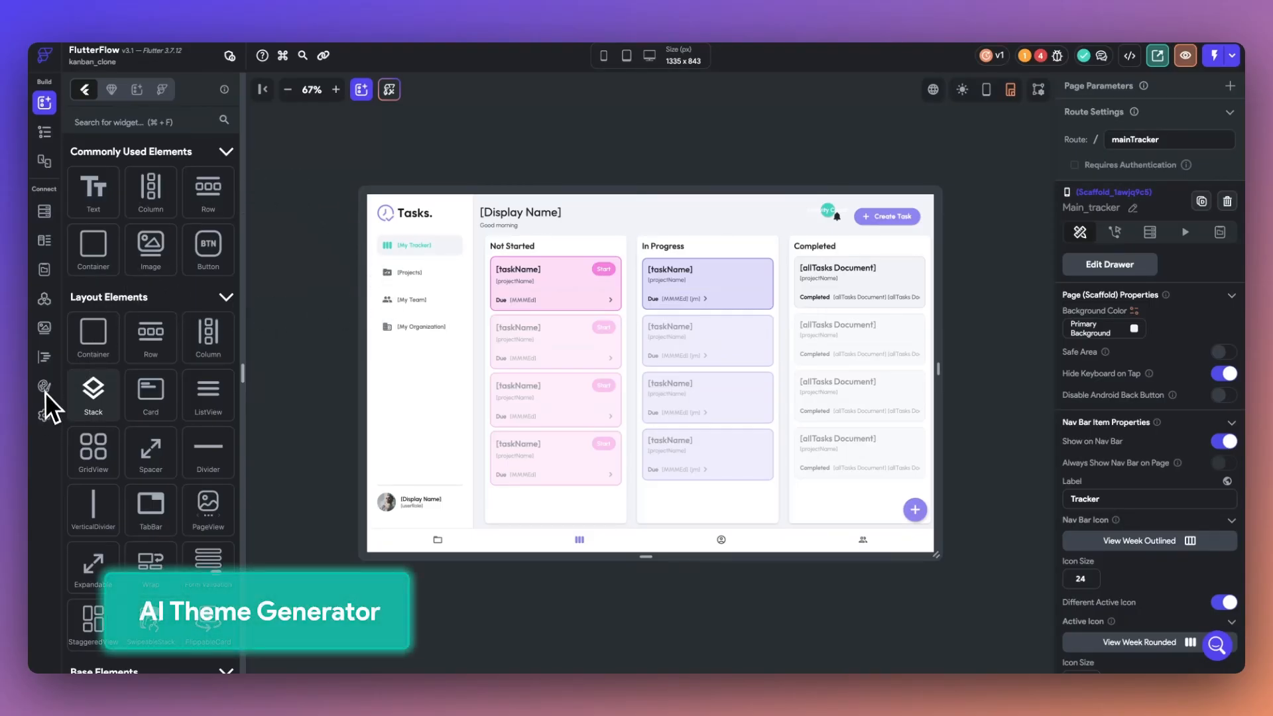
Generate theme colours with AI from the prompt 'a penguins beach vacation'
left_click(44, 387)
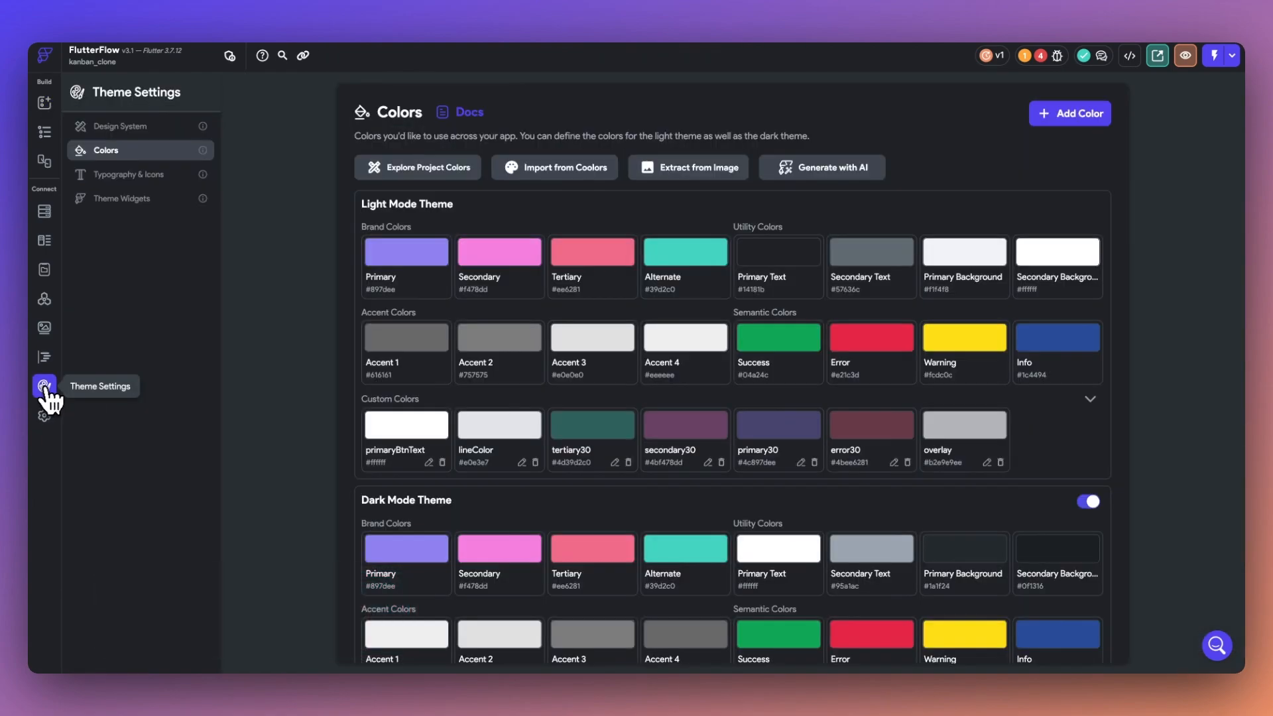
left_click(822, 167)
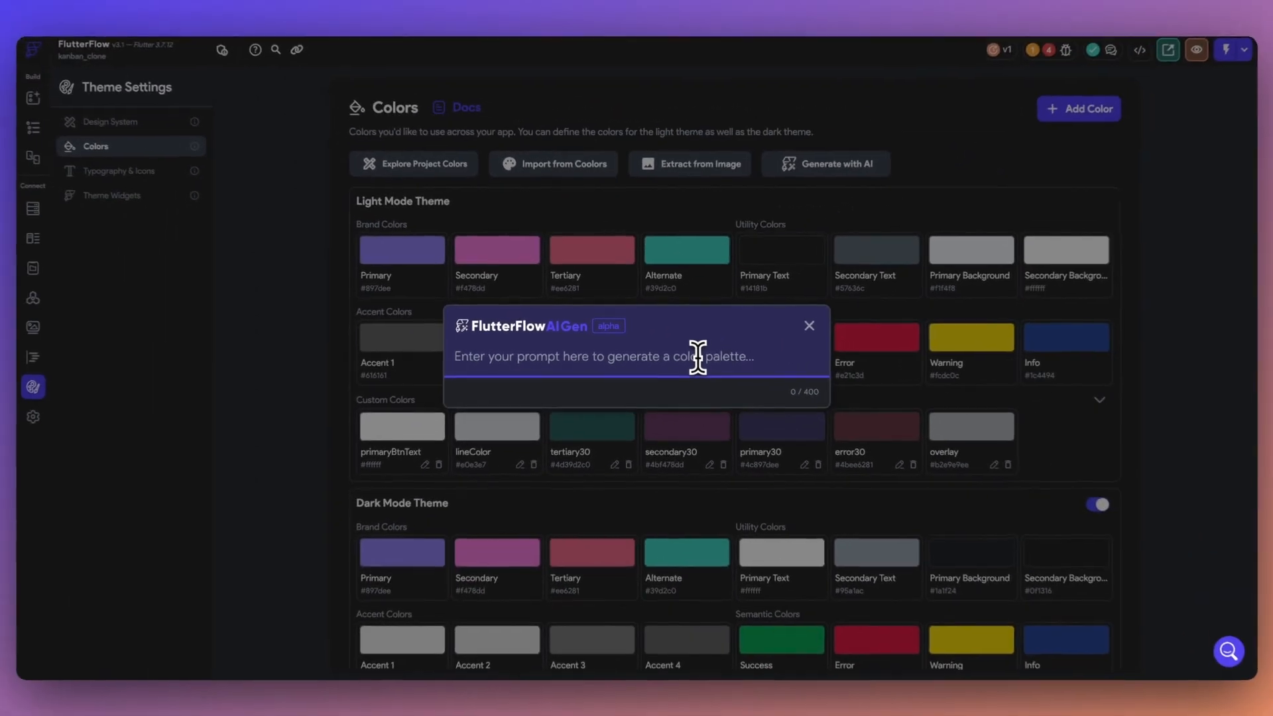
type("a")
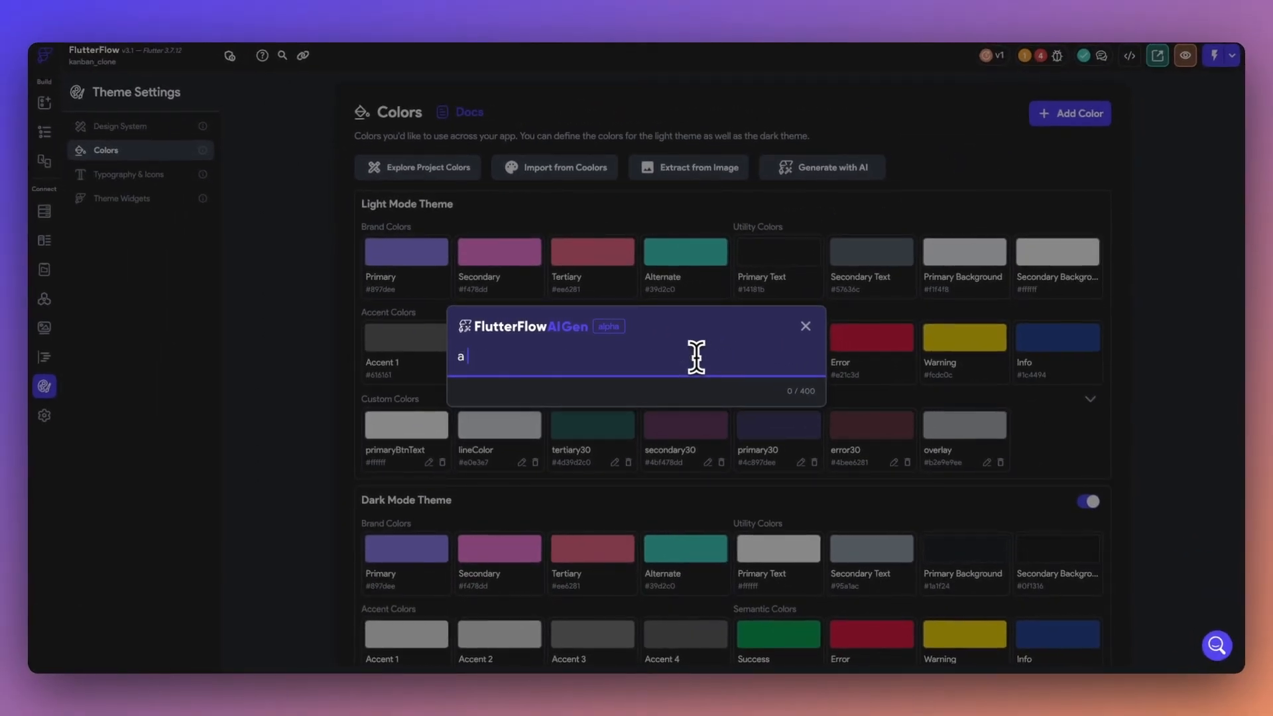
type("penguins")
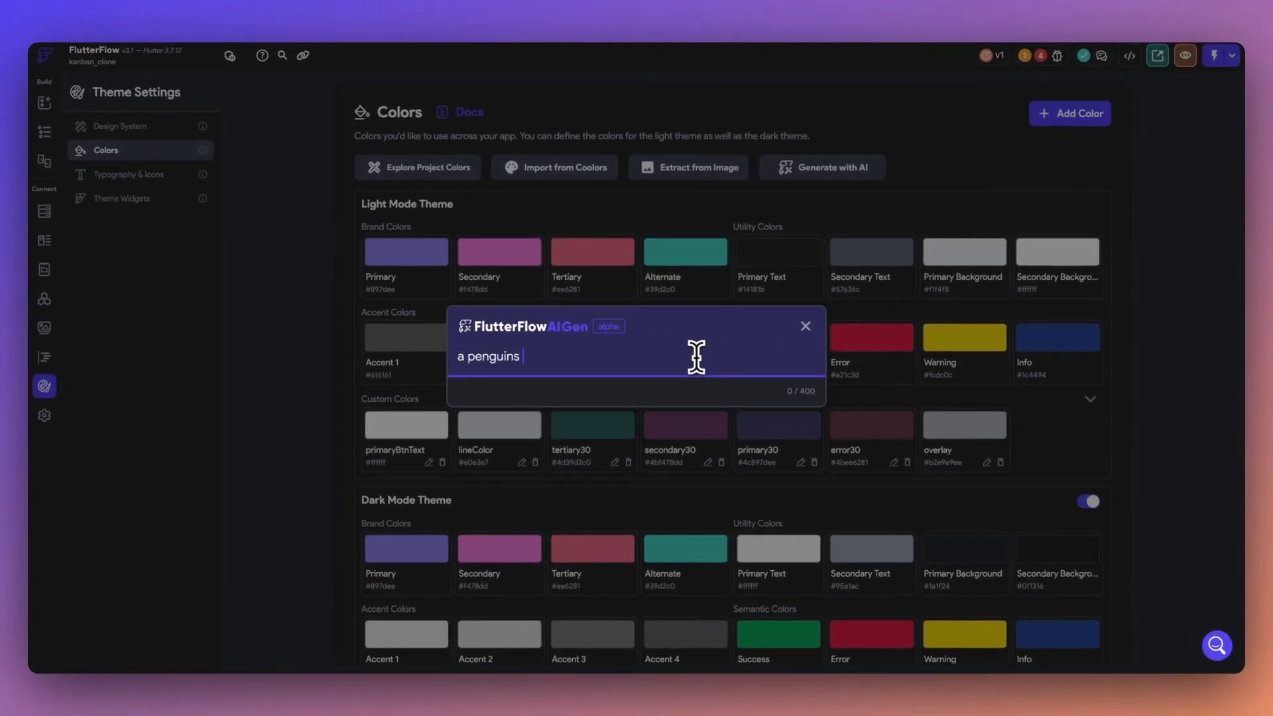
type("beach vaca")
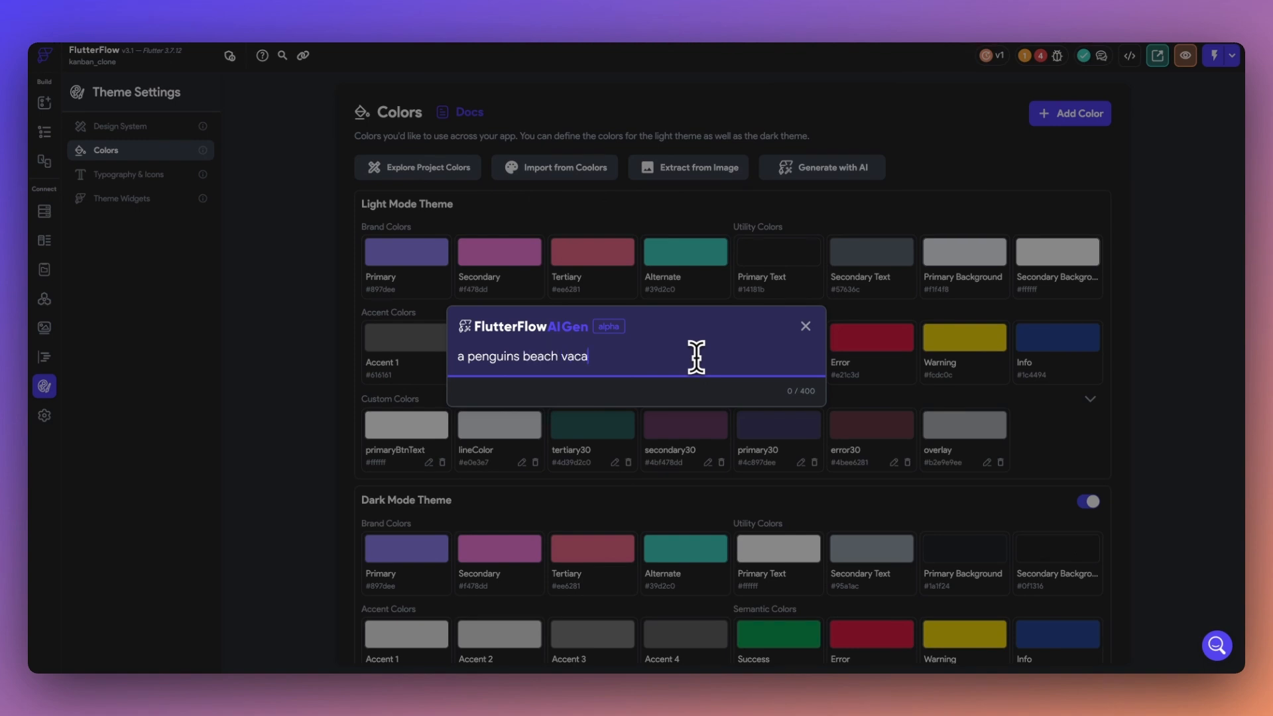
type("tion")
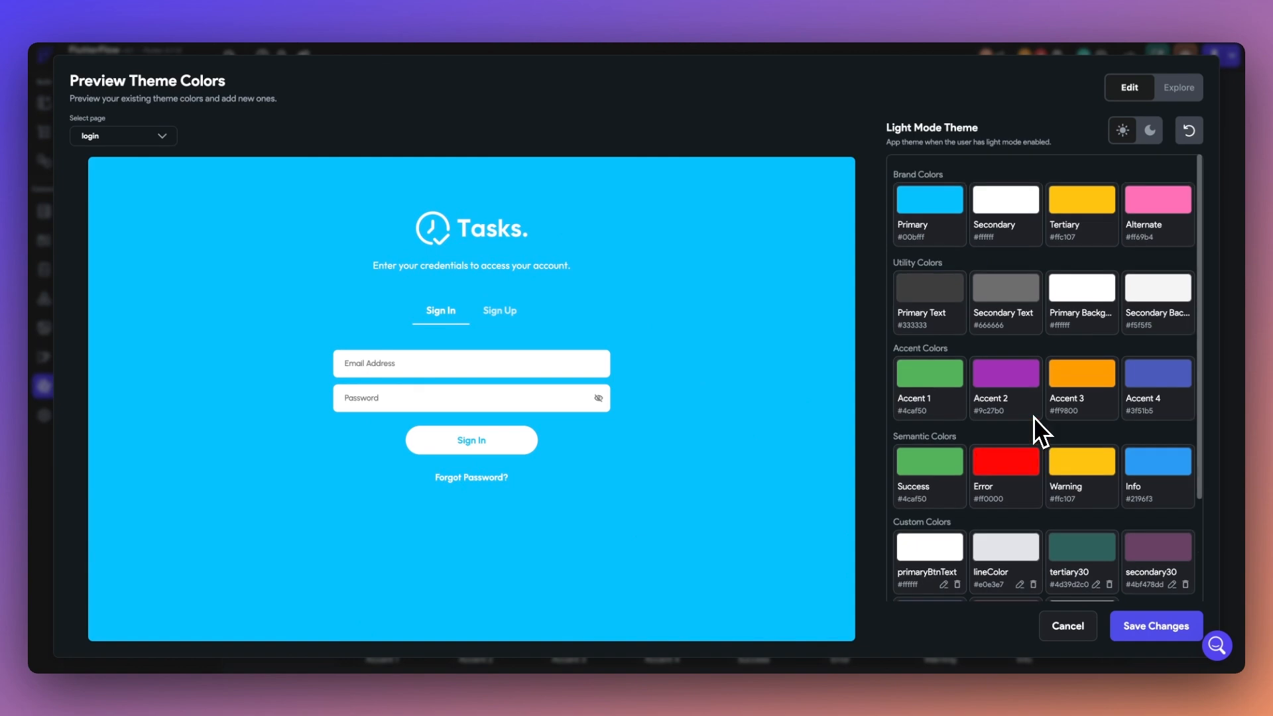
mouse_move(1043, 223)
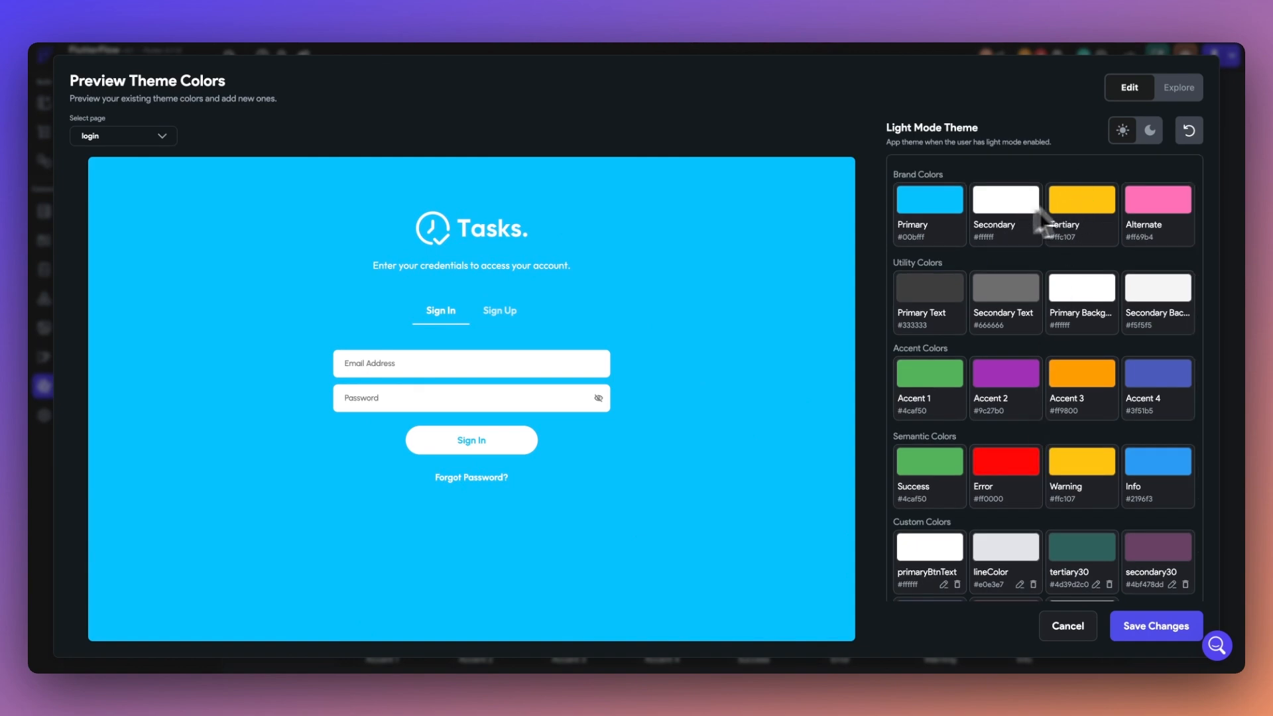
Save the penguin palette to the theme and open a button's tap action editor
left_click(1146, 130)
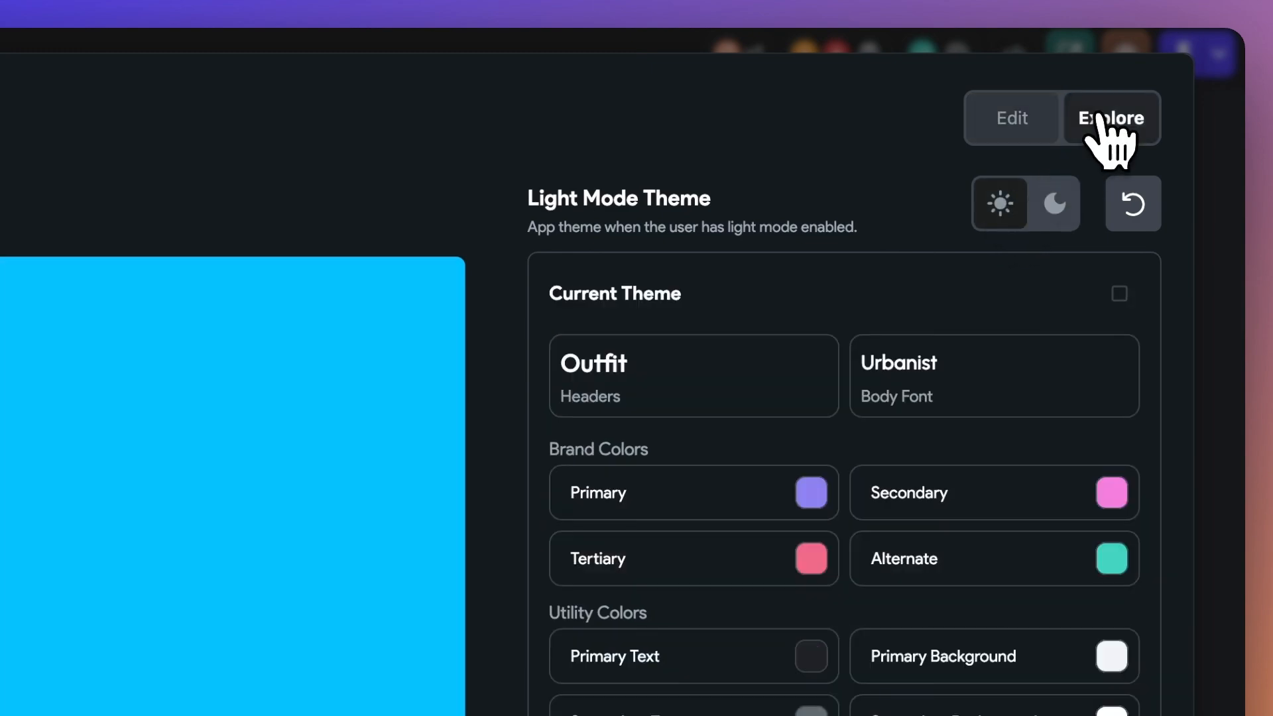
left_click(1109, 118)
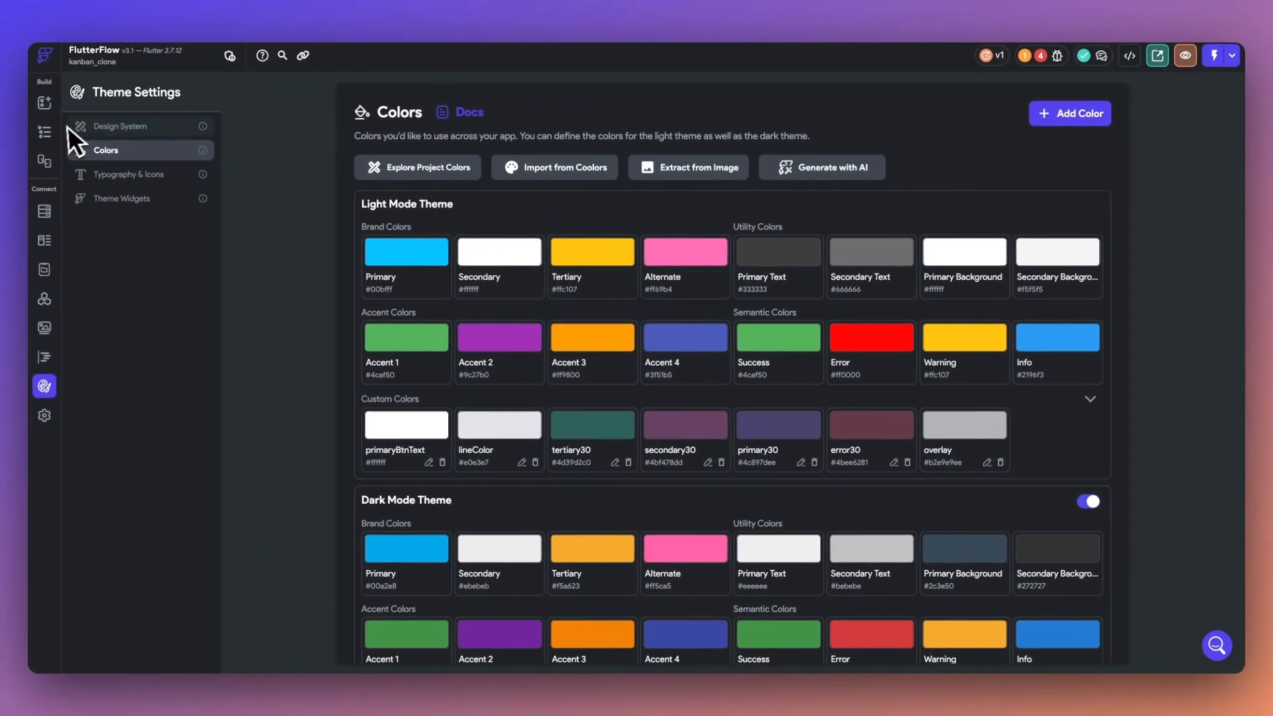
left_click(44, 132)
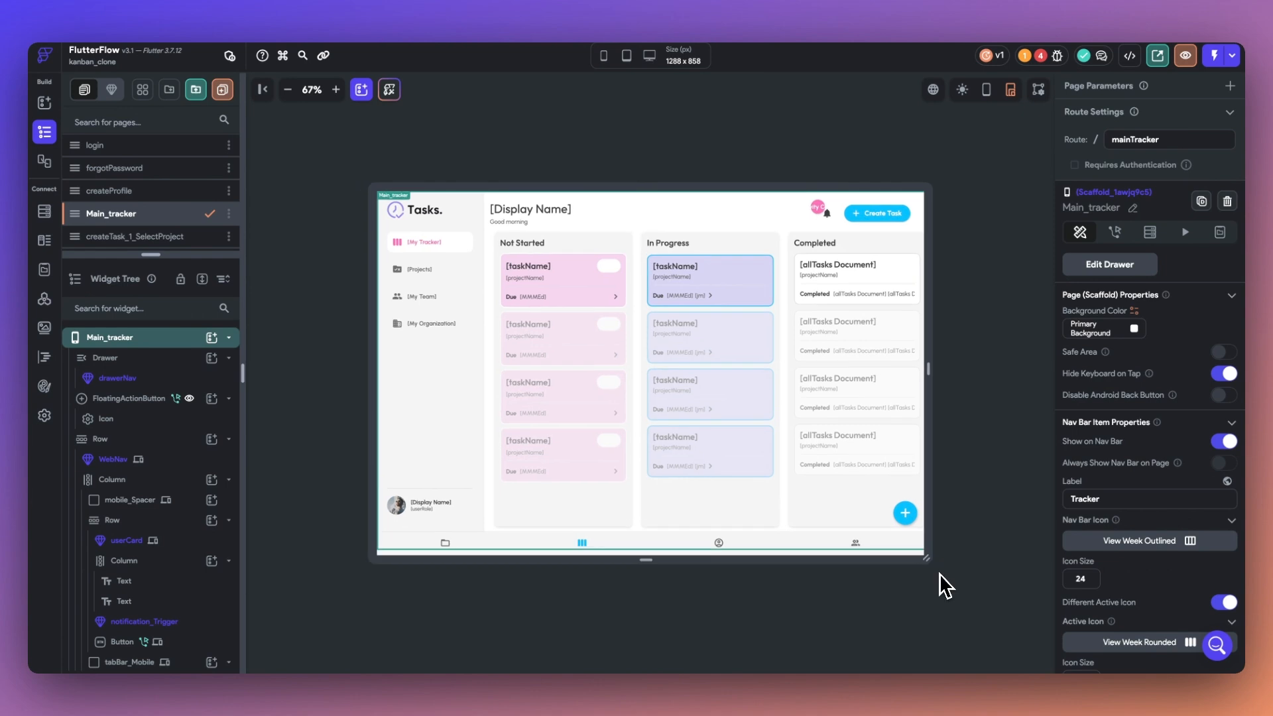
left_click_drag(923, 558, 956, 567)
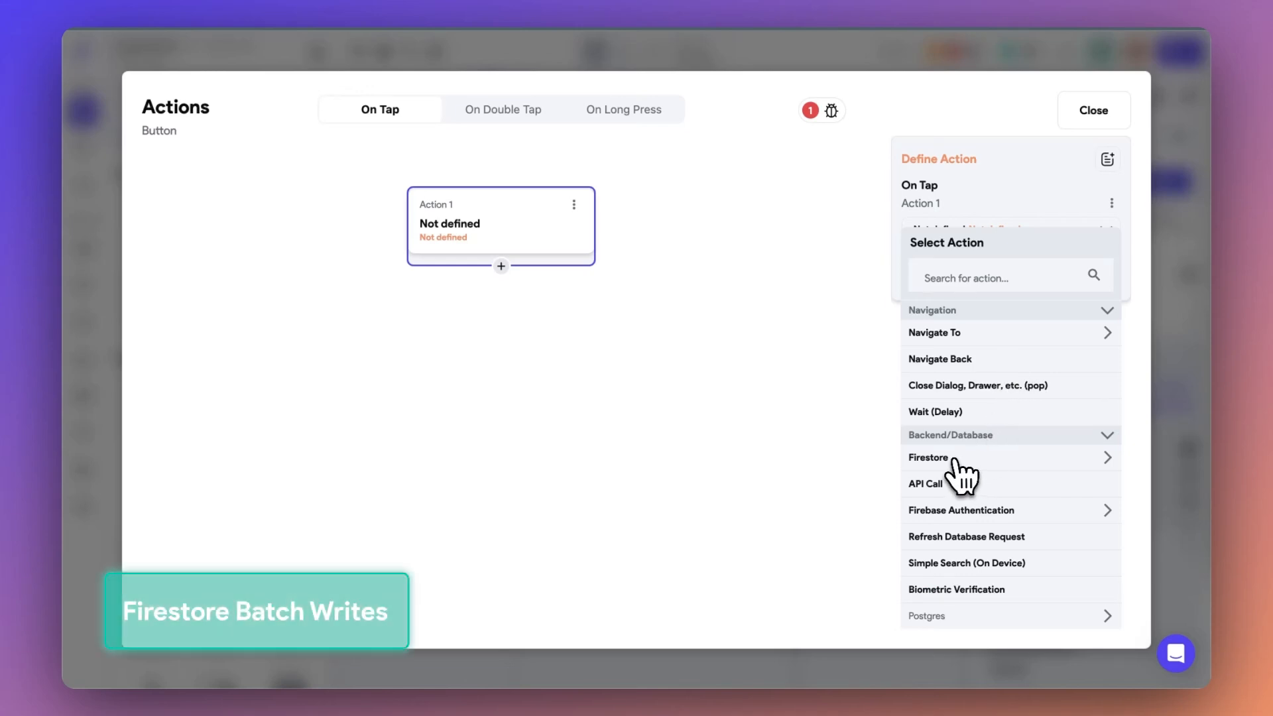
Set actions to Firestore Create Document then Update Document, with Batch Firestore Writes on
left_click(928, 456)
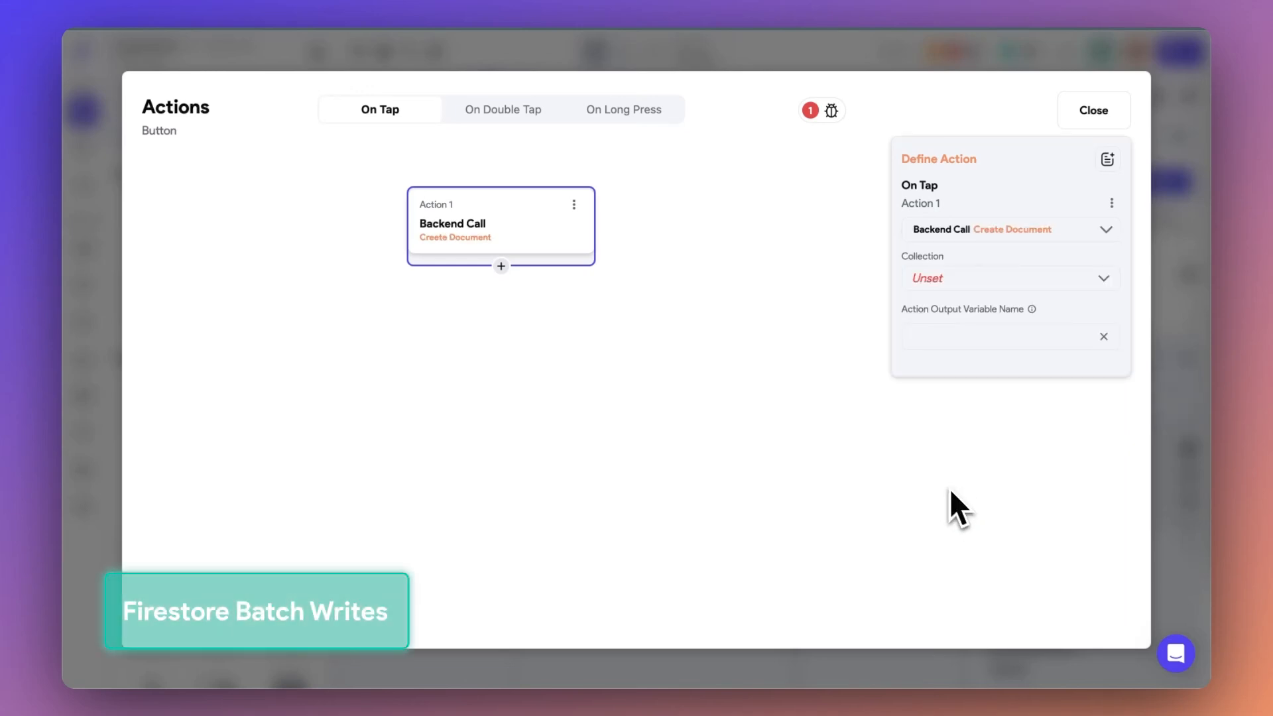
left_click(500, 266)
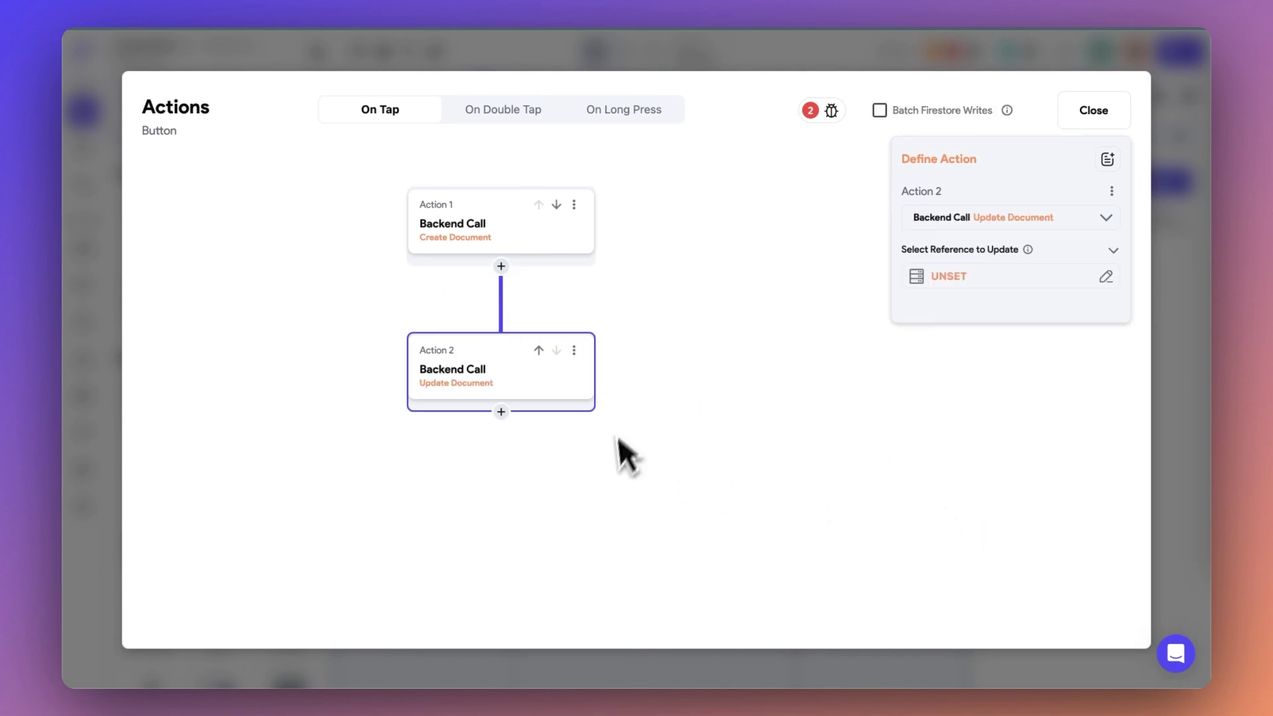
left_click(878, 109)
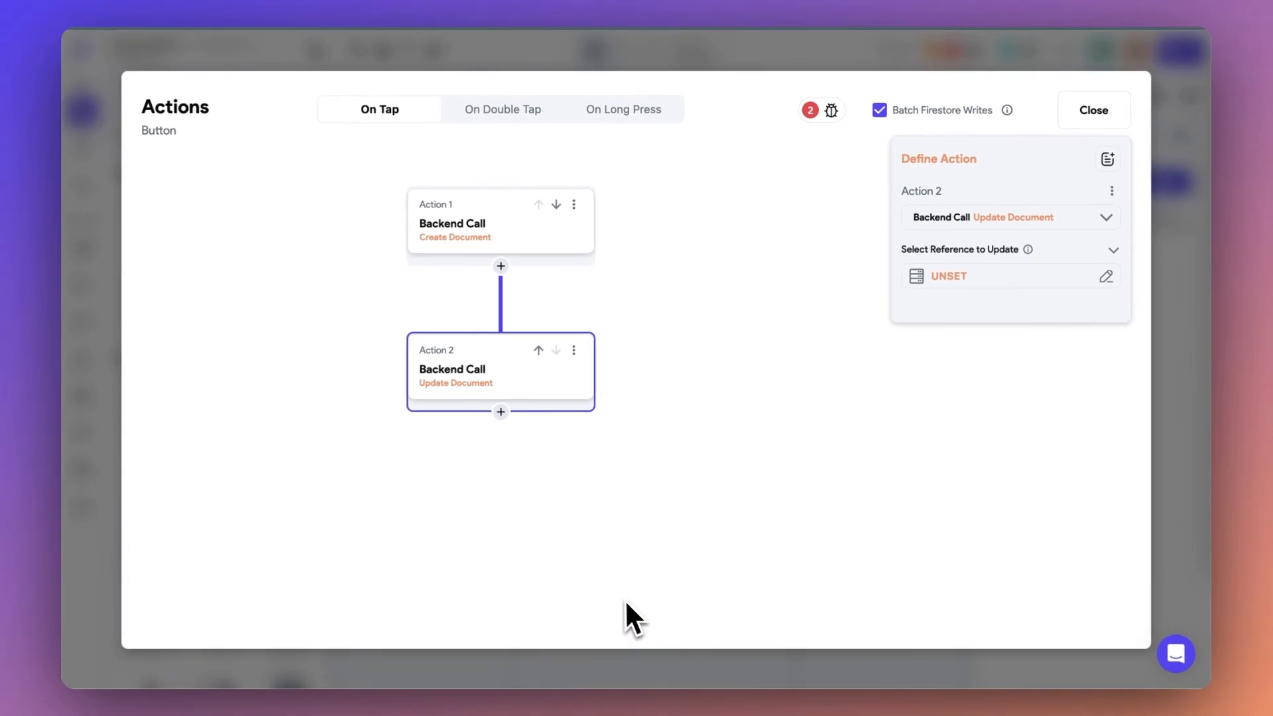
left_click(1092, 110)
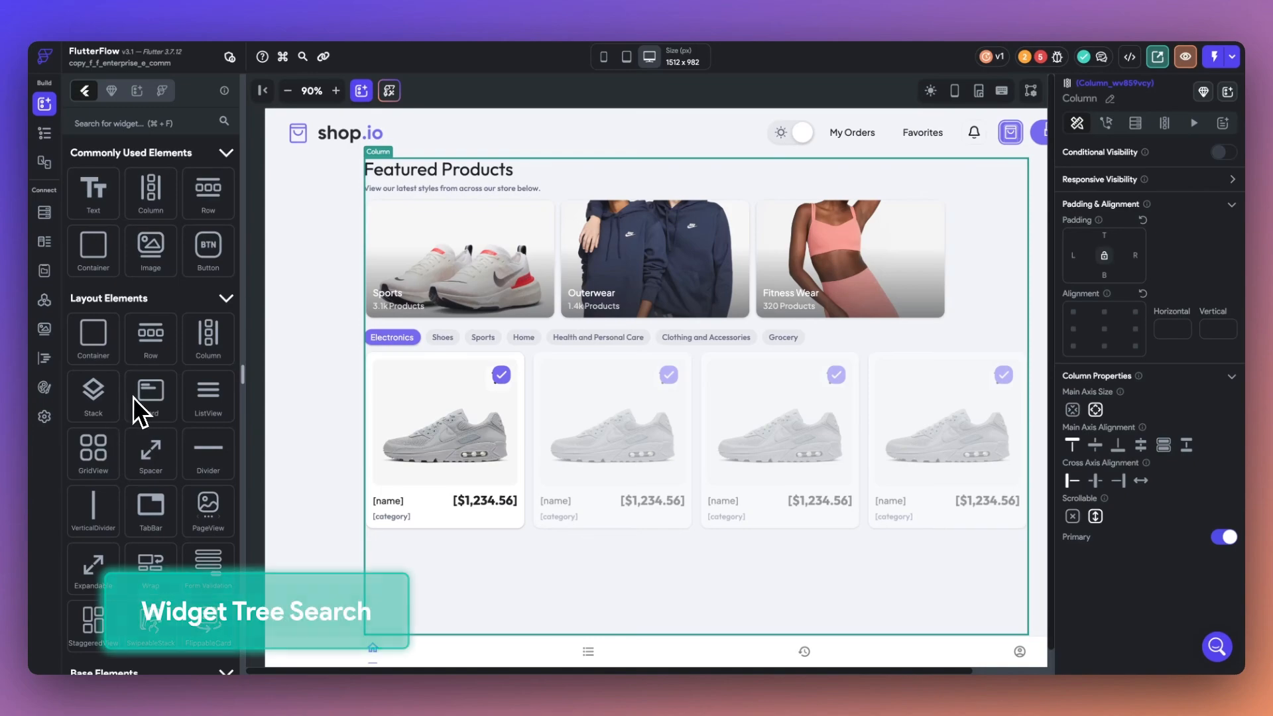
Search the widget tree for 'ca', then switch to the Update a Proposal page
left_click(44, 133)
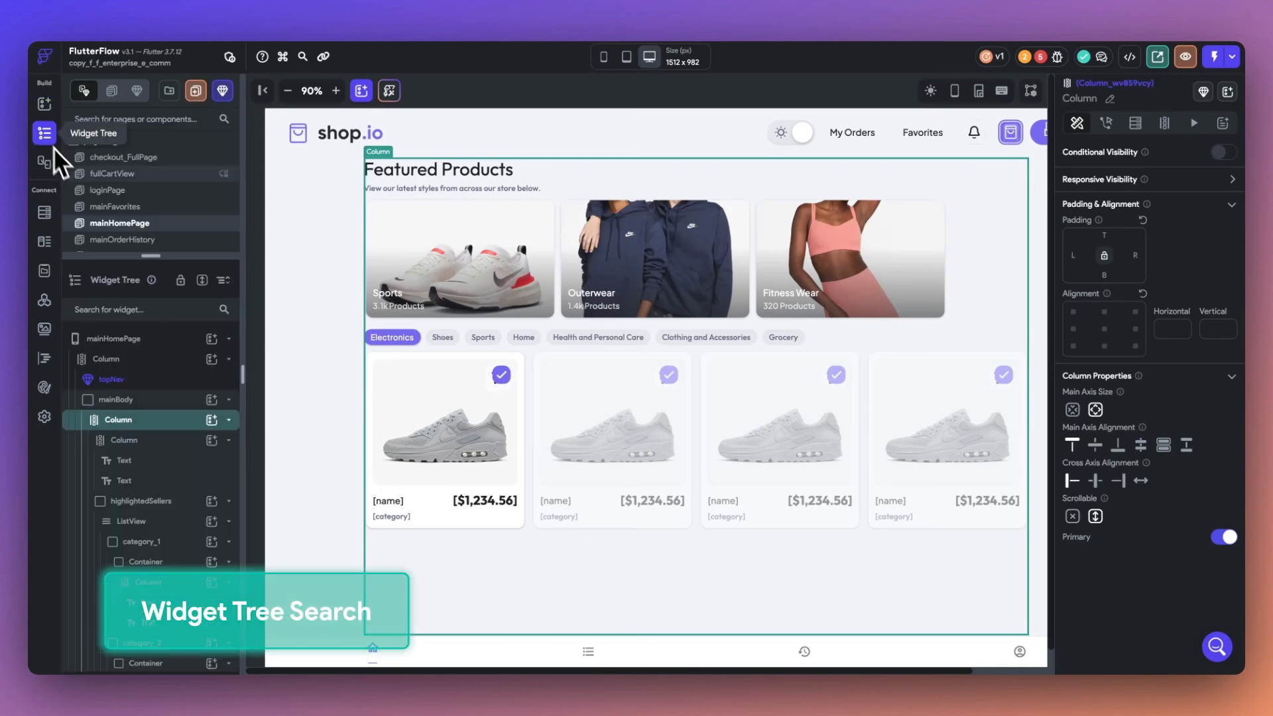
type("ca")
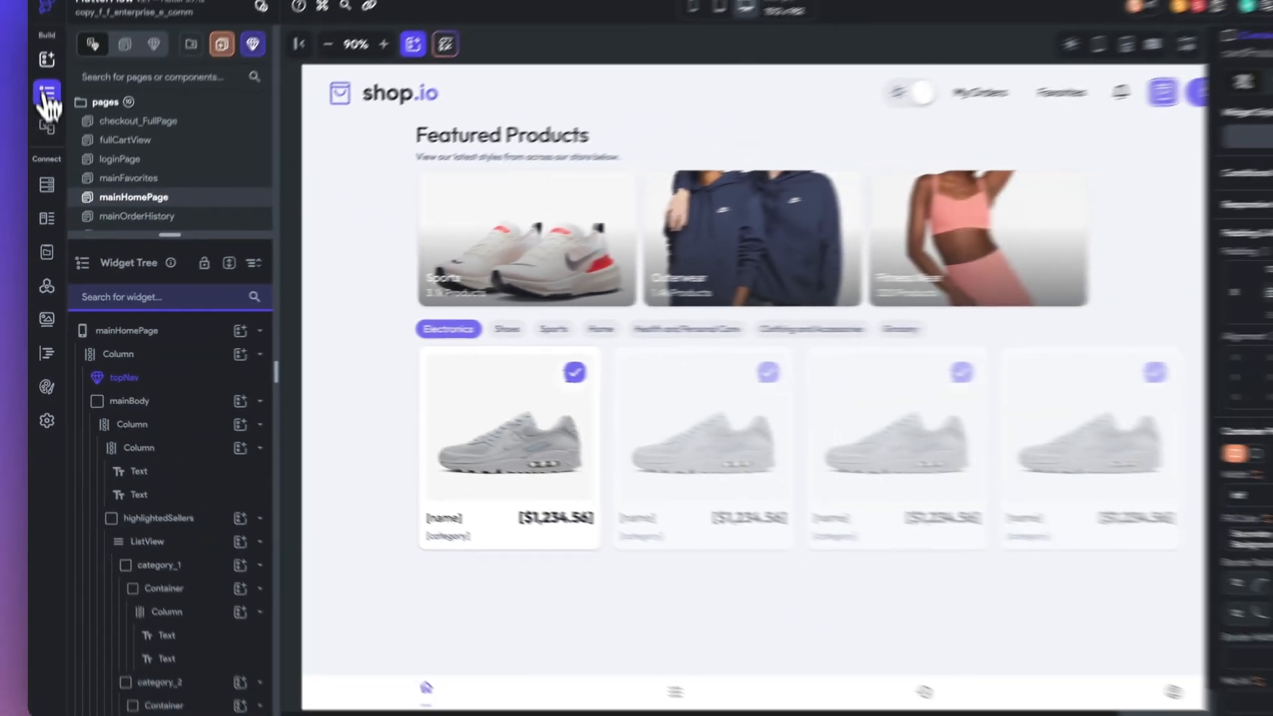
left_click(46, 92)
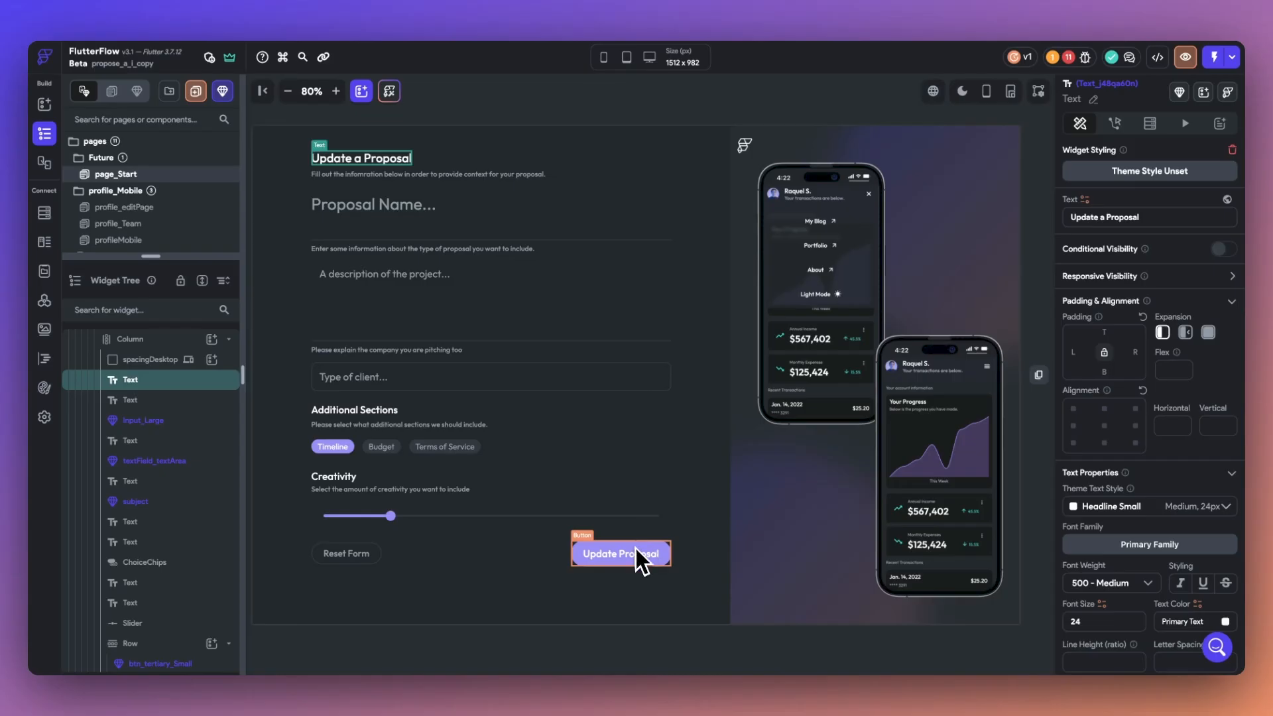
Review Update Proposal's page-level action blocks, then open its Action Flow Editor
left_click(1114, 123)
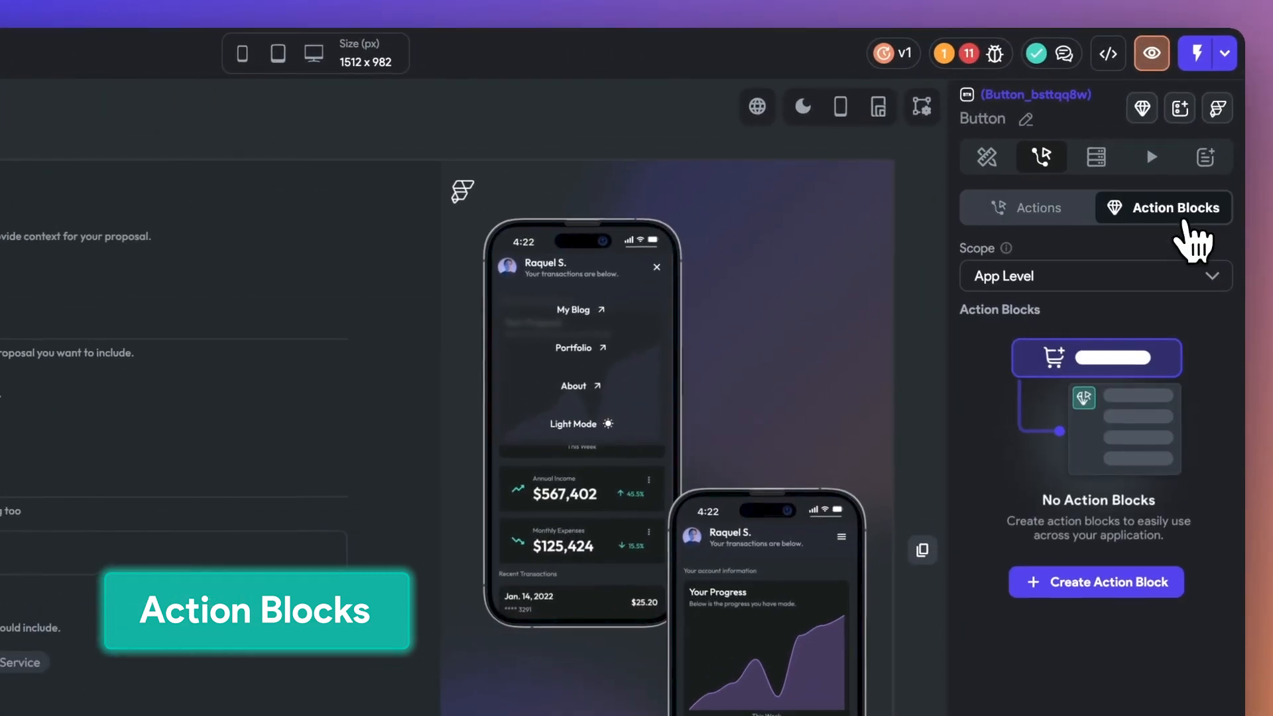
left_click(1094, 276)
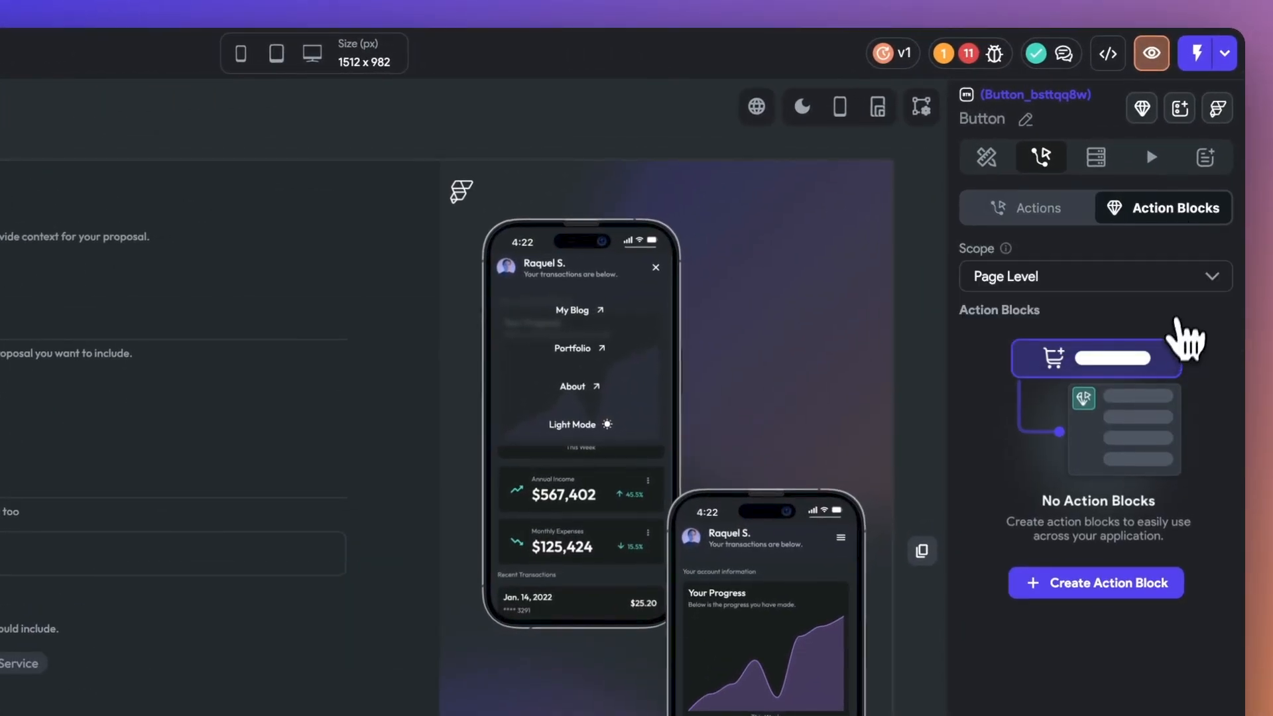
left_click(1028, 207)
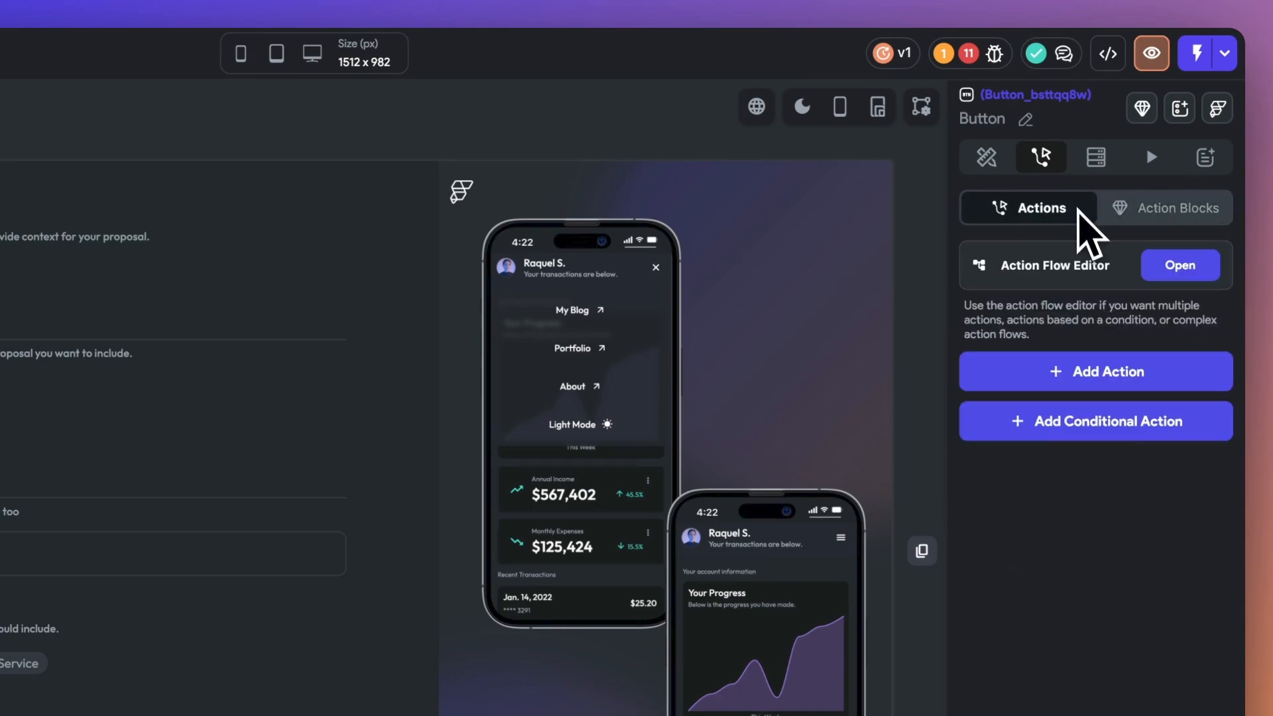
left_click(1178, 264)
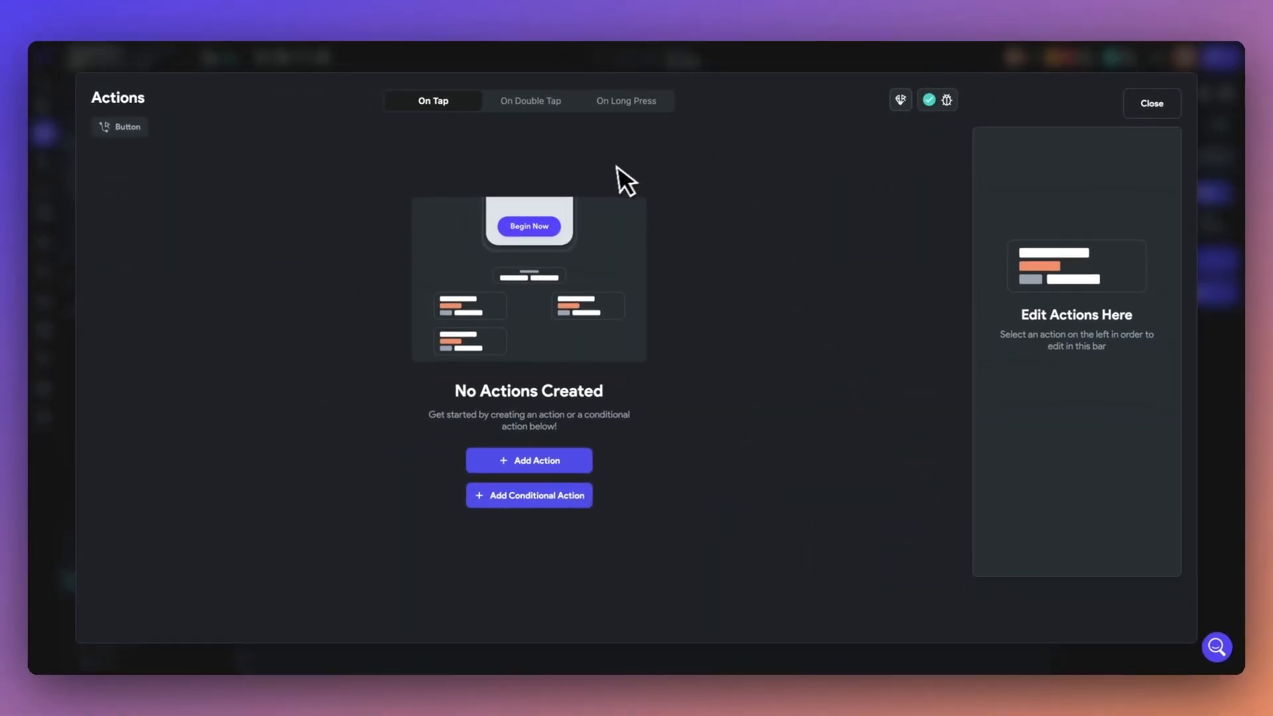
Create the app-level action block 'UpdateProposal' and add its first action in the block editor
left_click(900, 99)
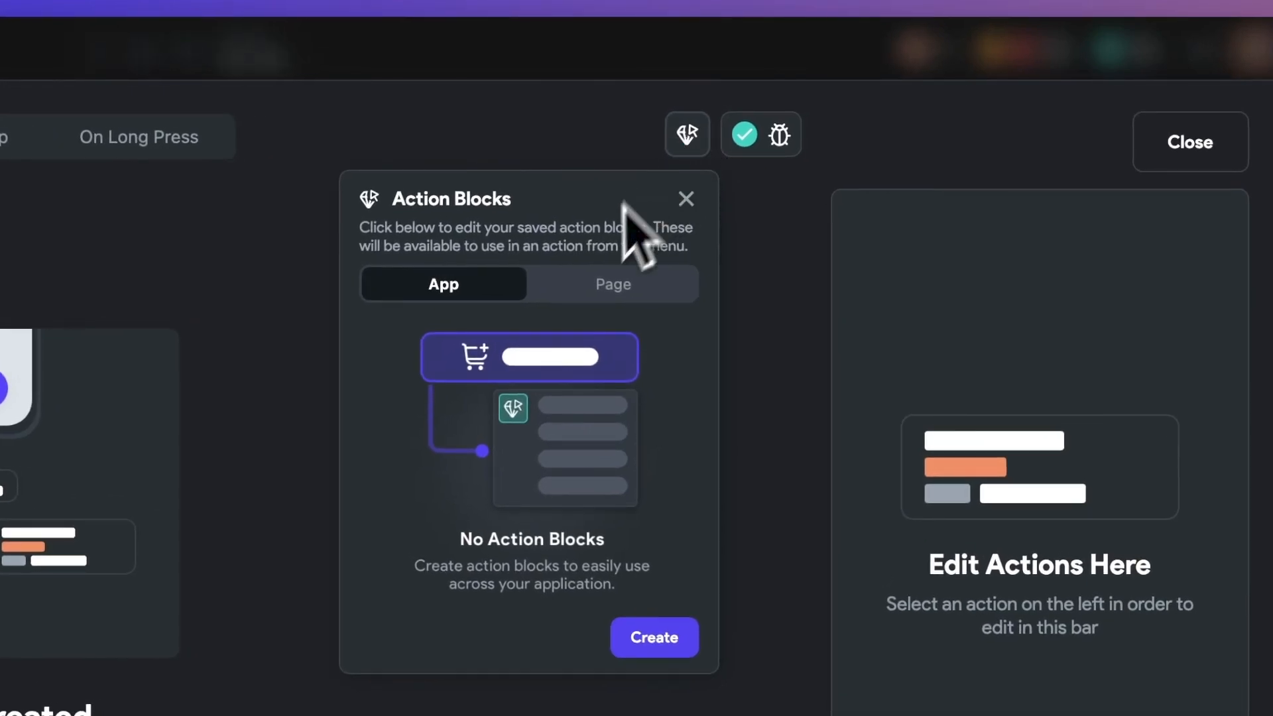
left_click(653, 637)
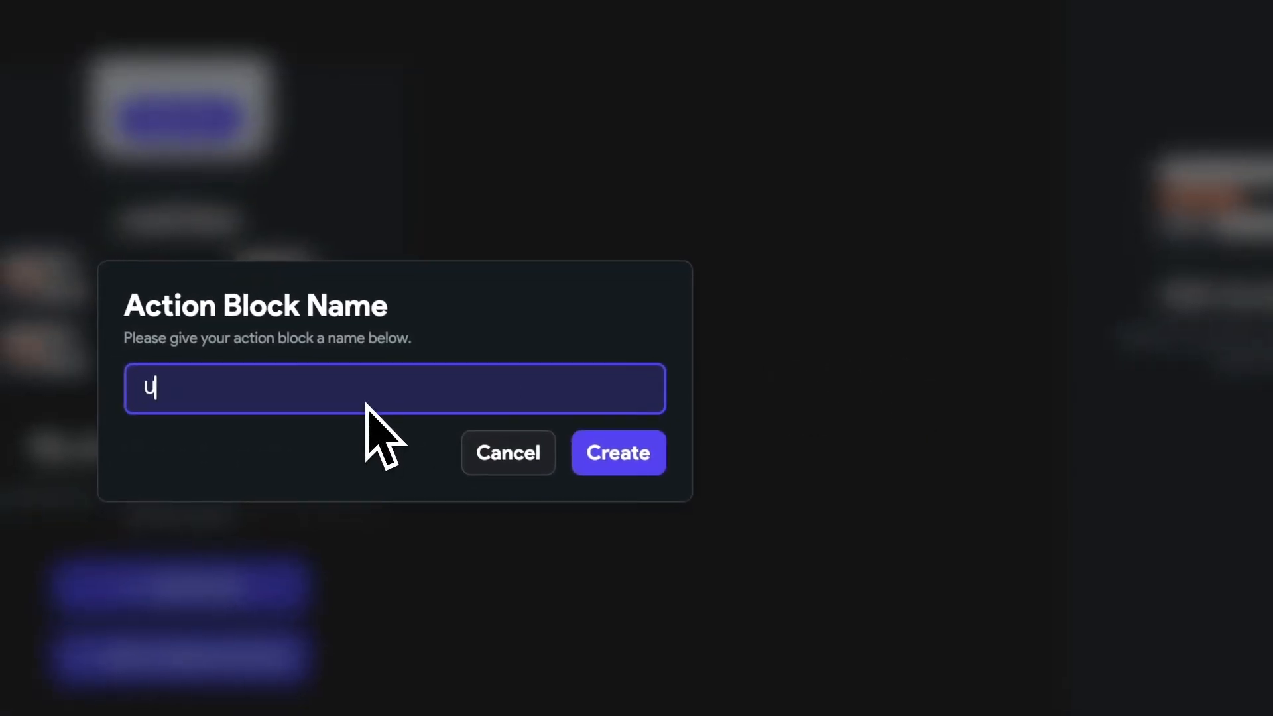
type("pdateProposal")
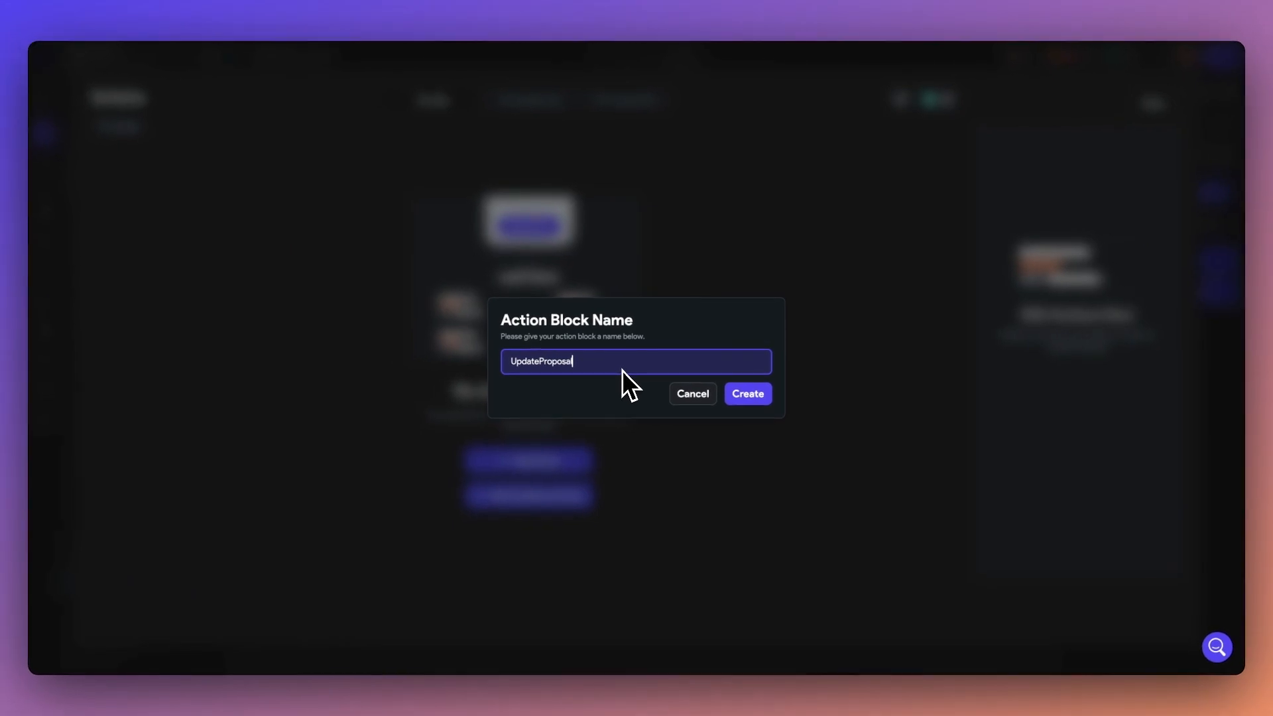
left_click(745, 393)
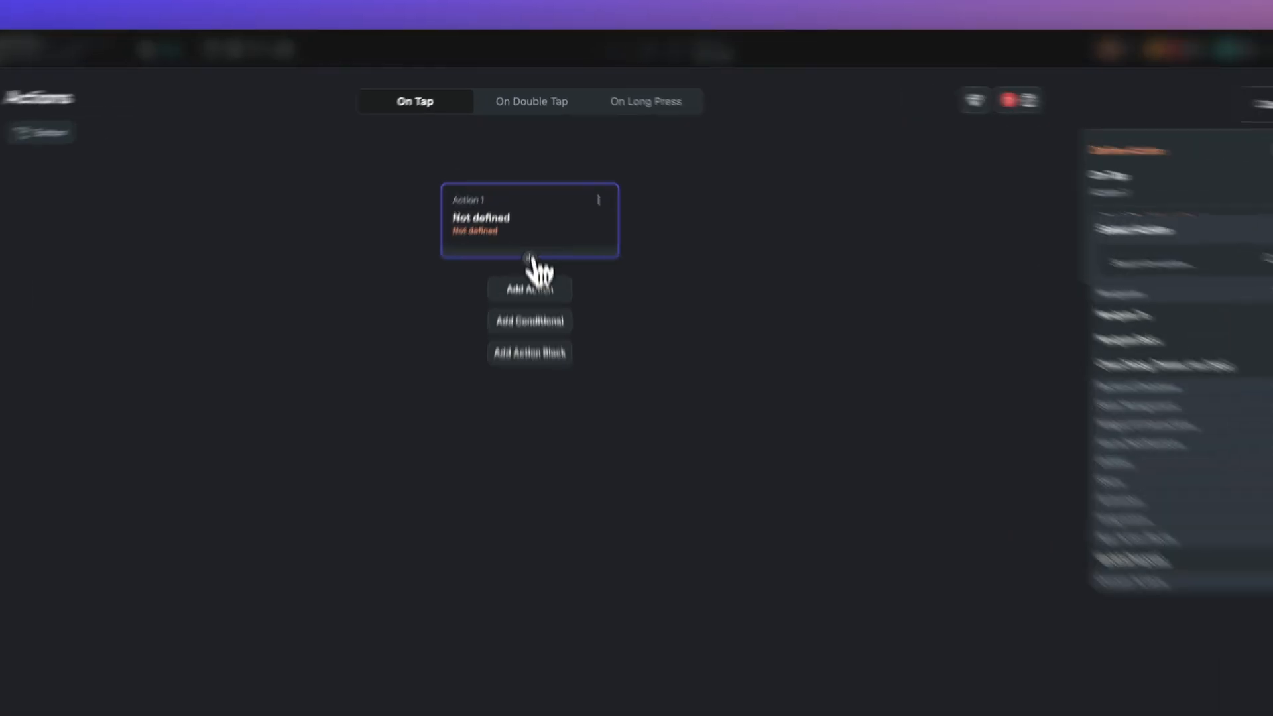
left_click(528, 352)
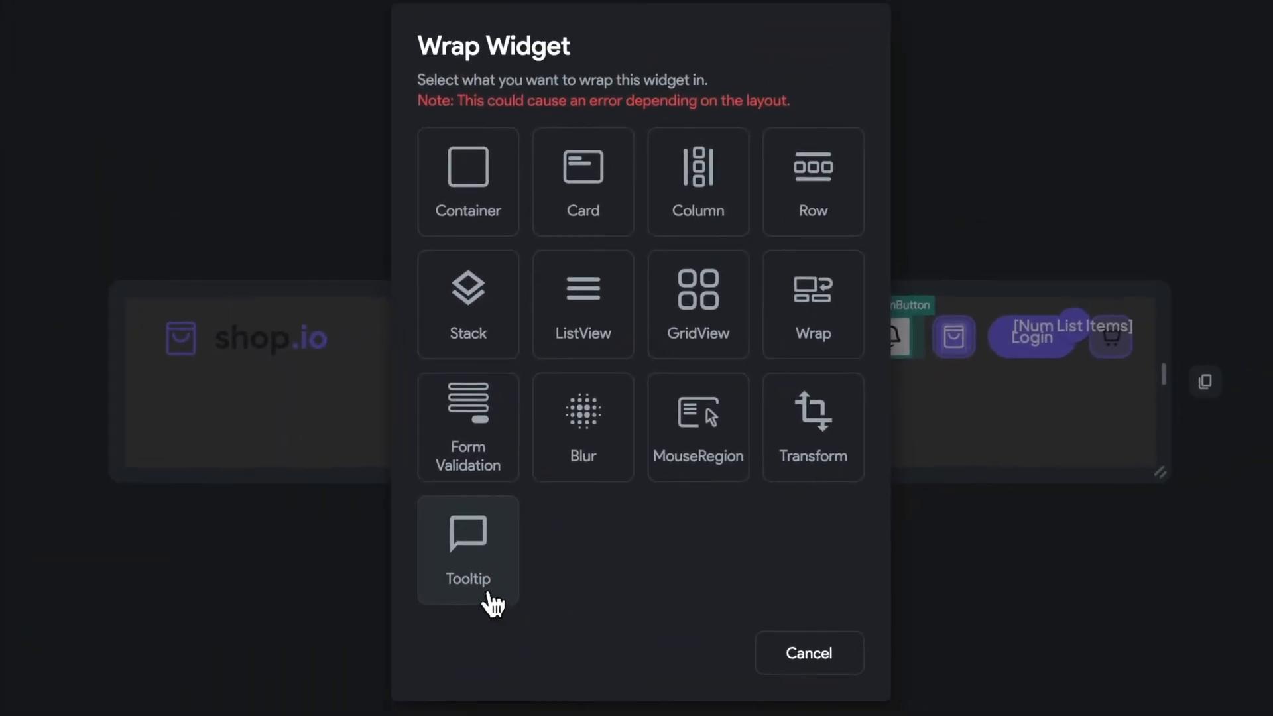
Wrap the navigation bell icon in a Tooltip and set its message to 'Notifications'
left_click(468, 548)
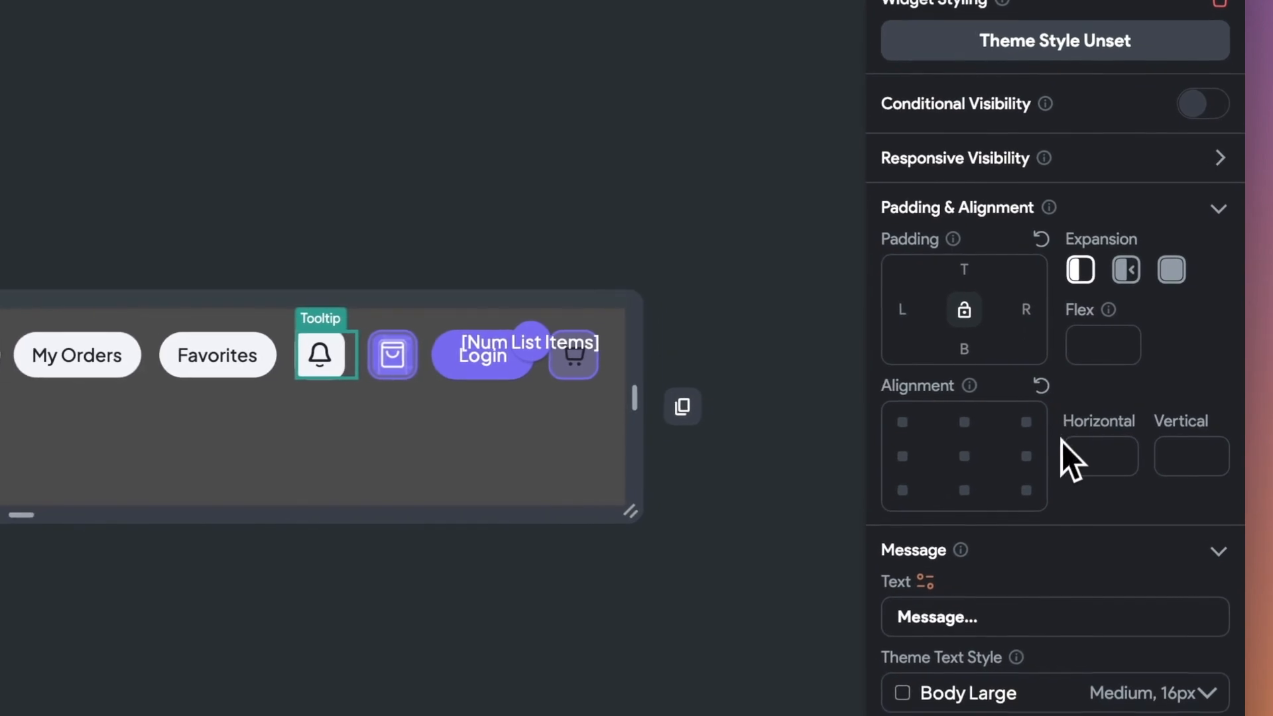
scroll("down", 3)
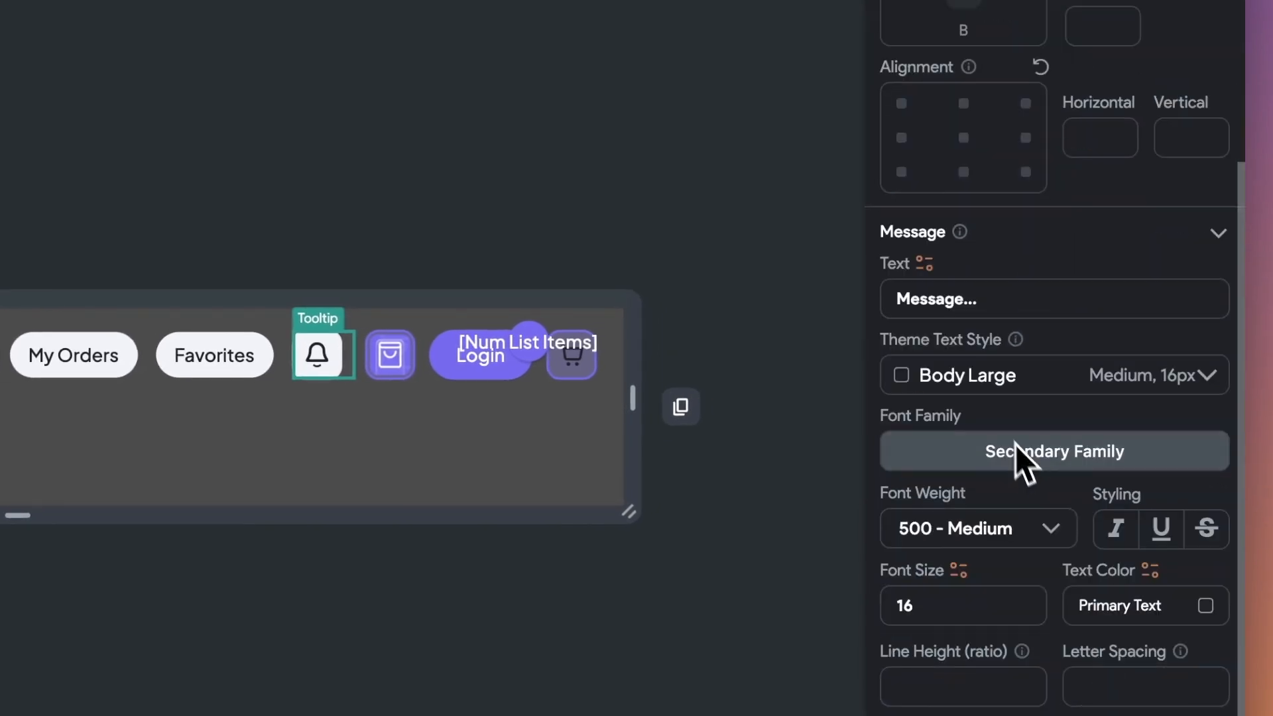
type("Notifications")
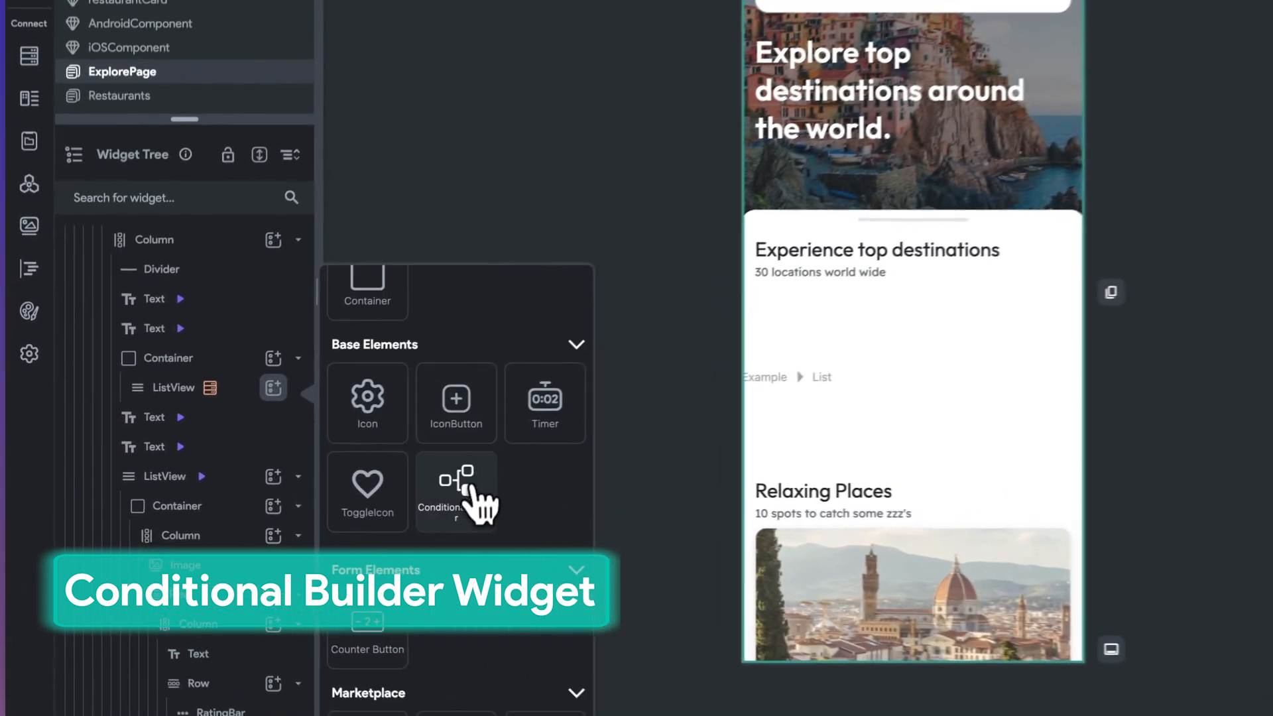
Add a Conditional Builder to the destinations ListView and set its condition from a variable
left_click(455, 491)
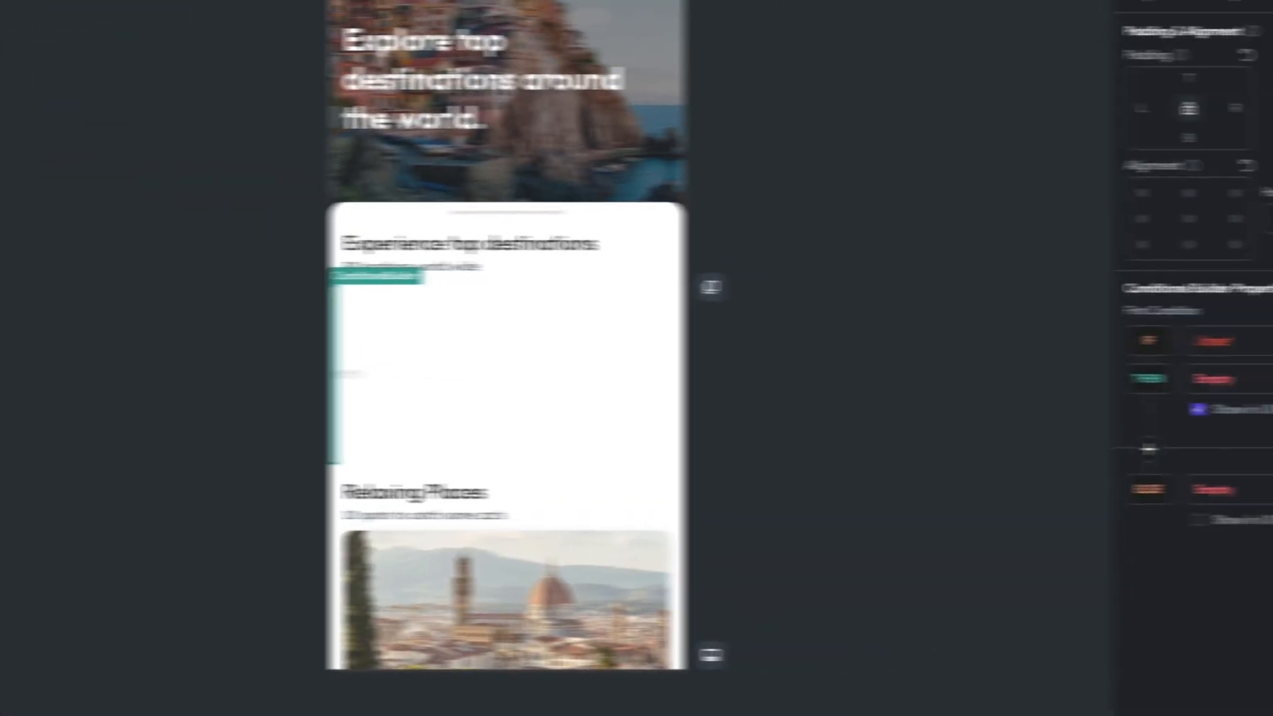
left_click(1058, 339)
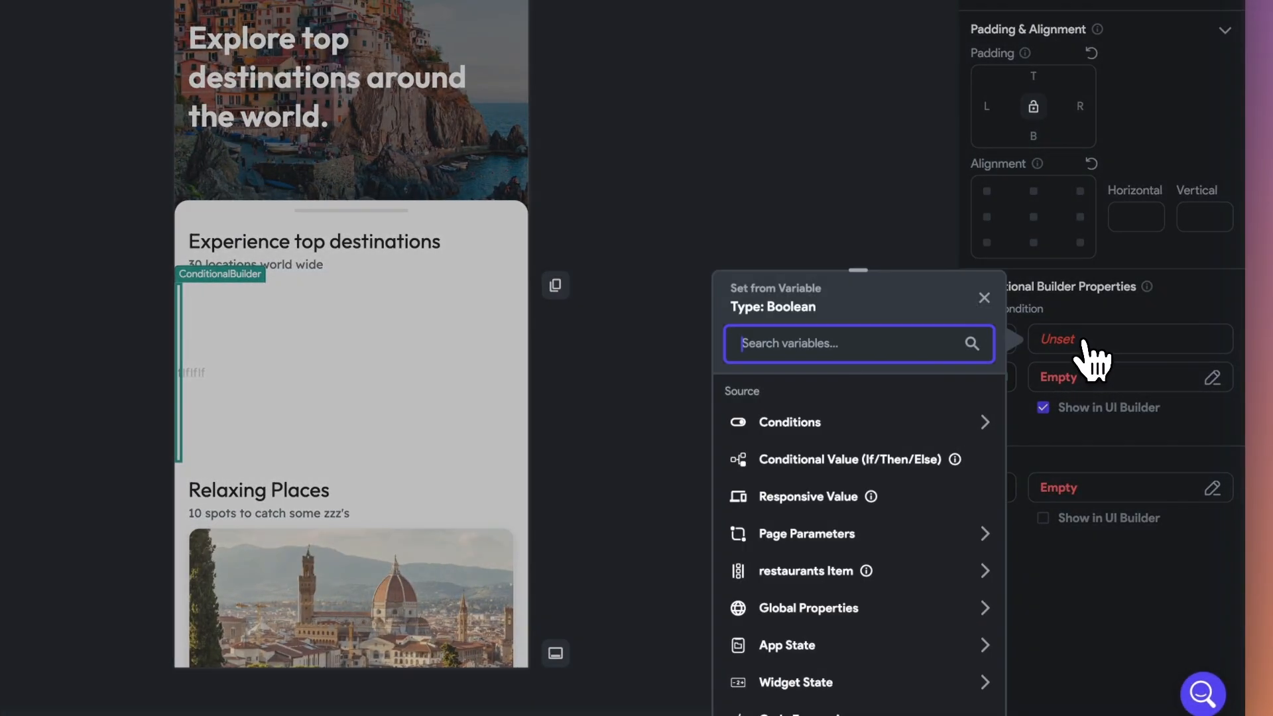
left_click(807, 488)
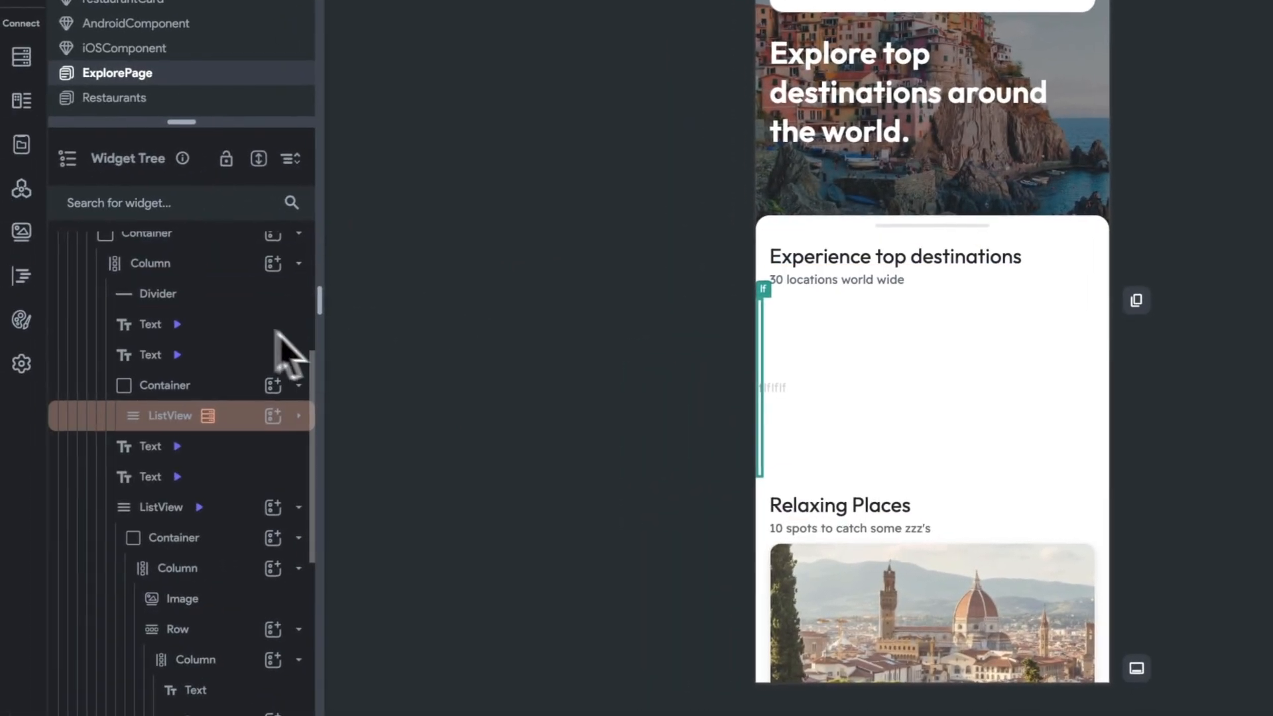
Place iOSComponent in the Conditional Builder's If branch
left_click(300, 414)
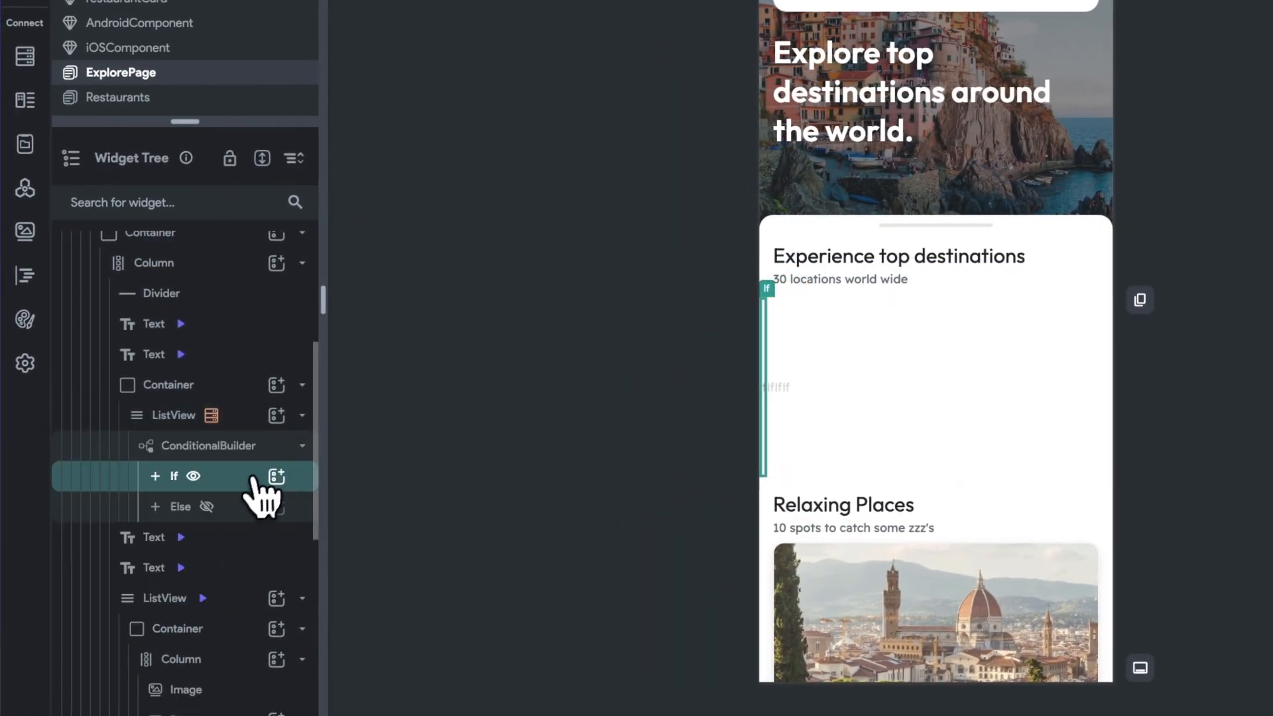
left_click(276, 476)
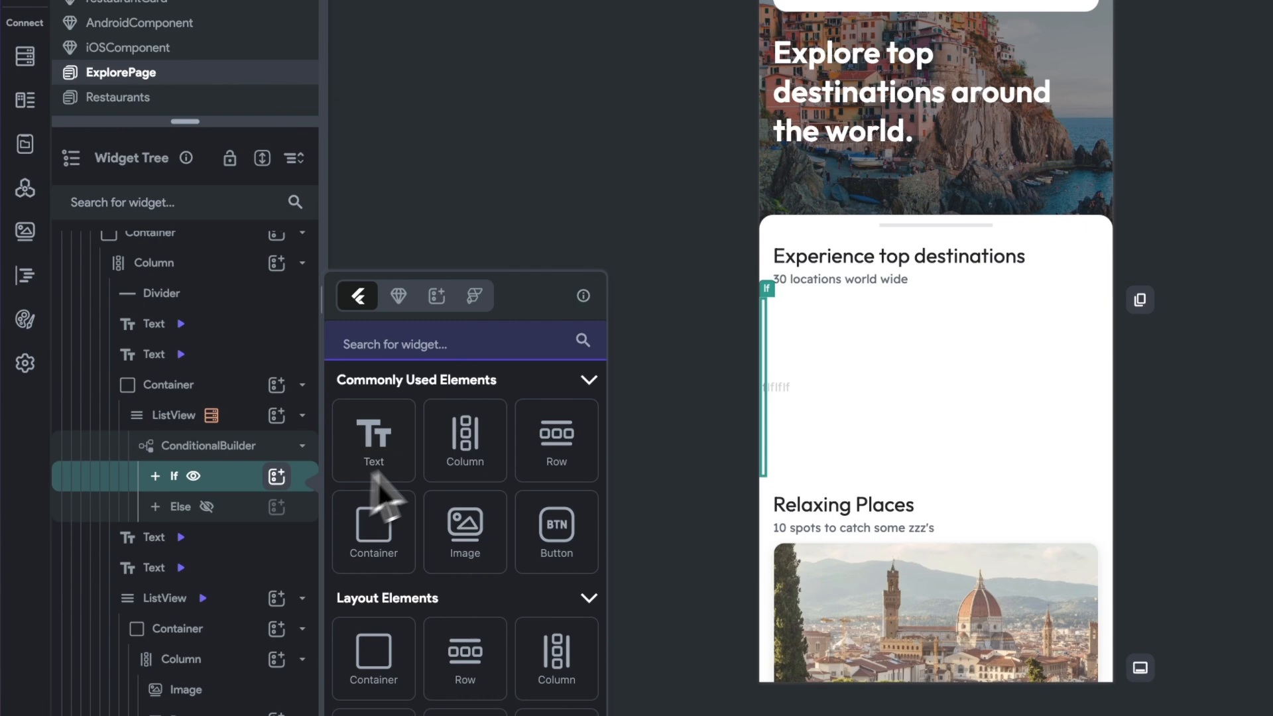
left_click(395, 295)
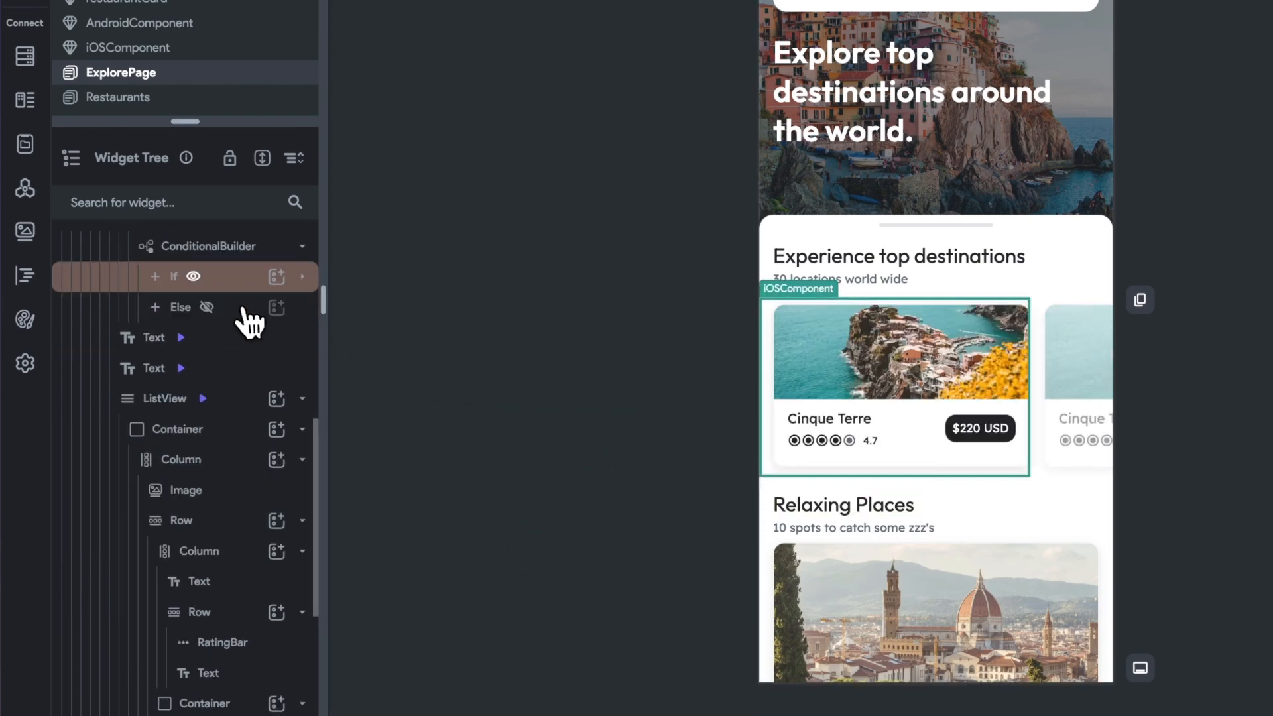
Place AndroidComponent in the Conditional Builder's Else branch
left_click(180, 307)
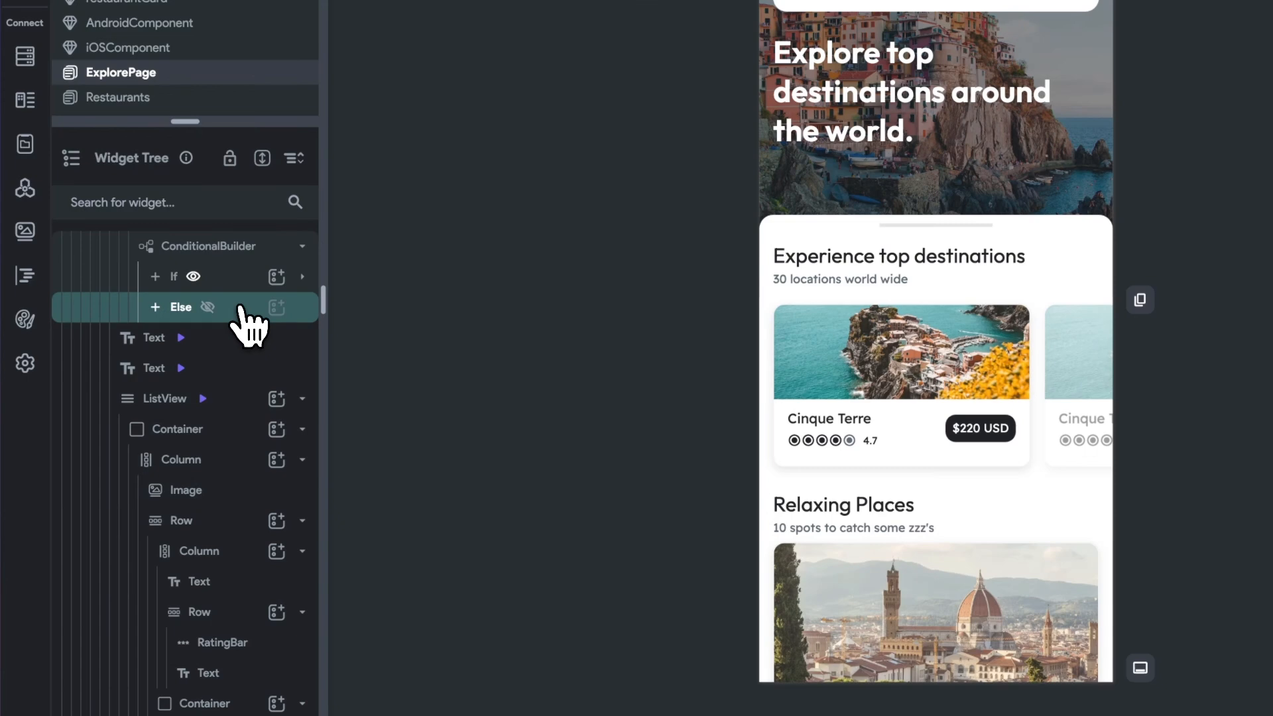
left_click(276, 307)
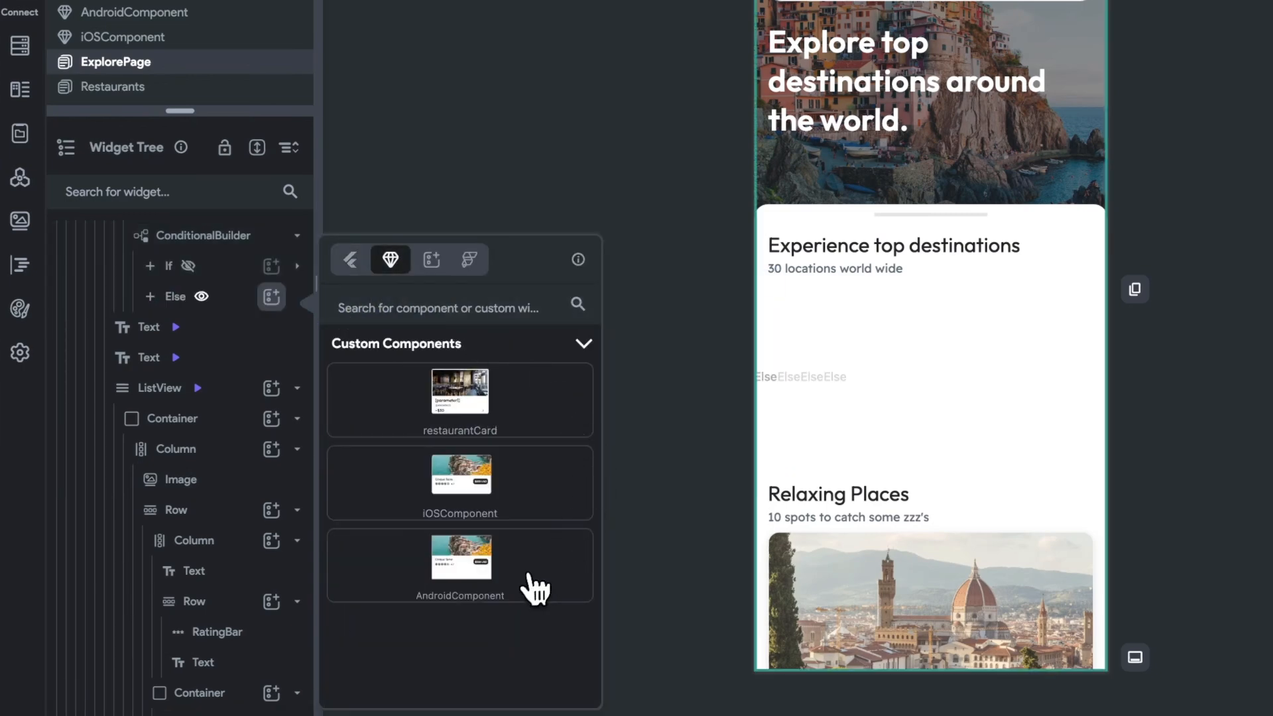
left_click(459, 556)
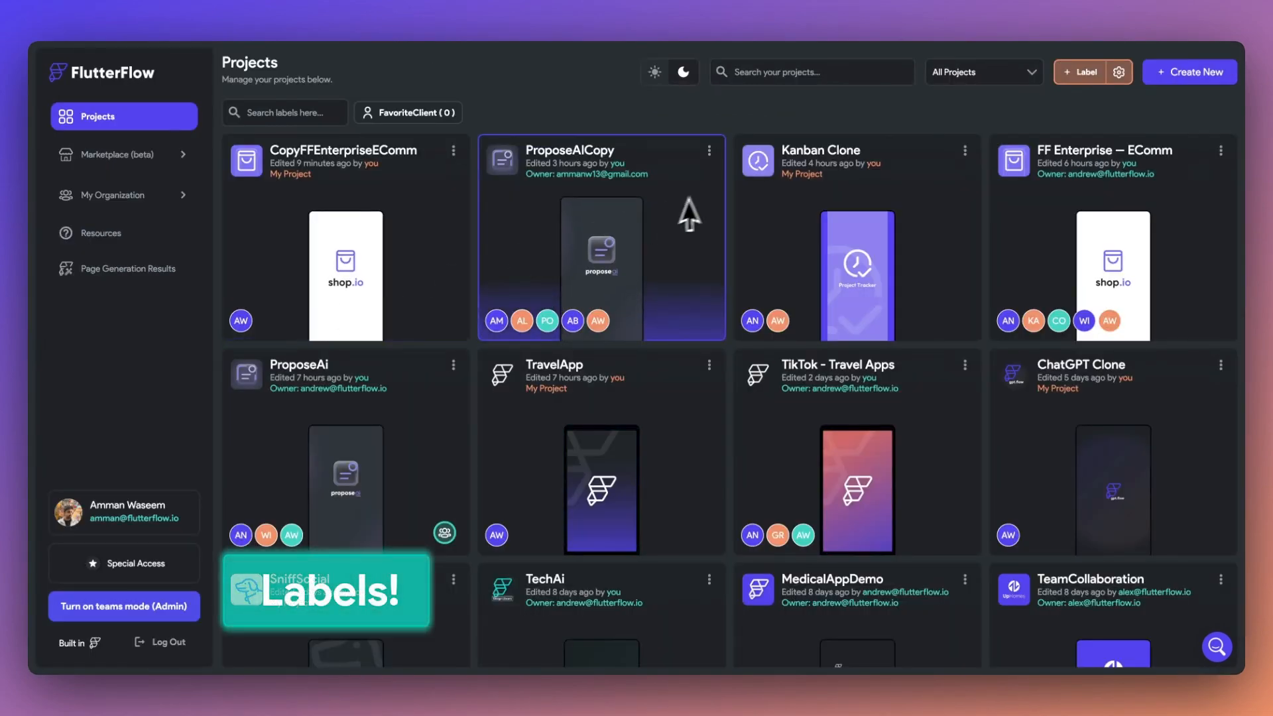
Create the 'AI' label for ChatGPT Clone and the 'Productivity' label for Kanban Clone
left_click(1078, 72)
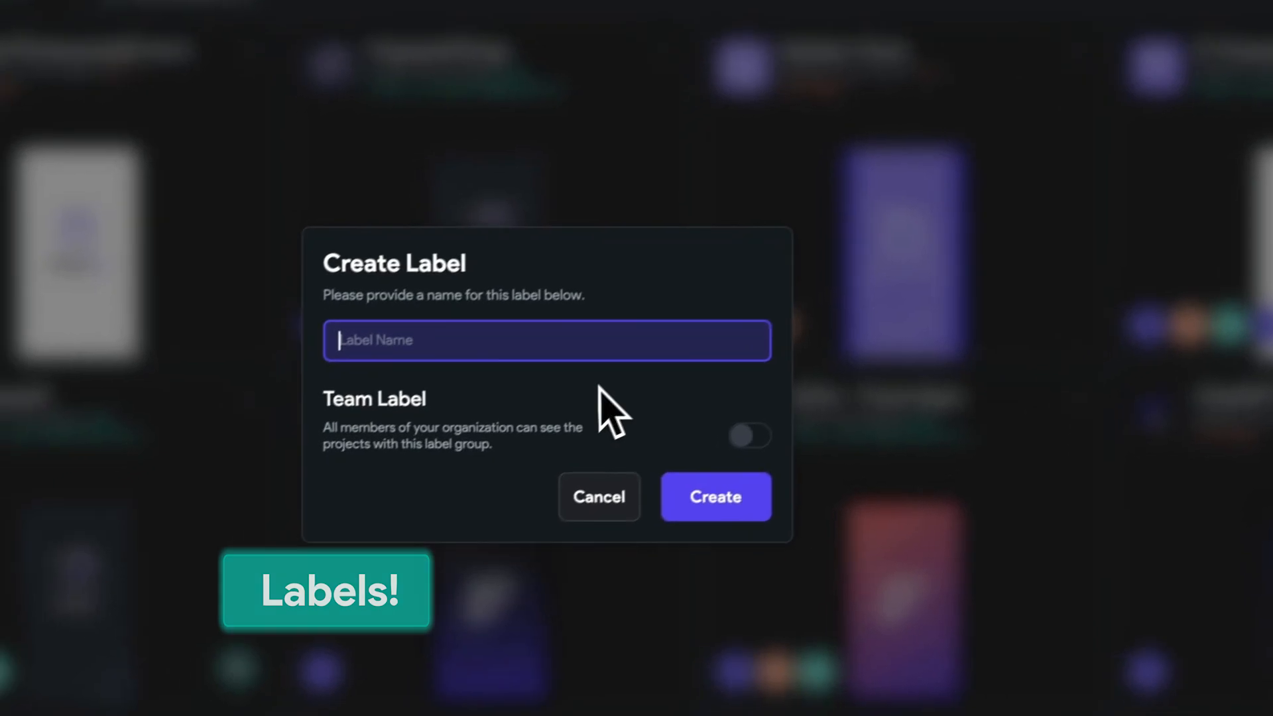
type("AI")
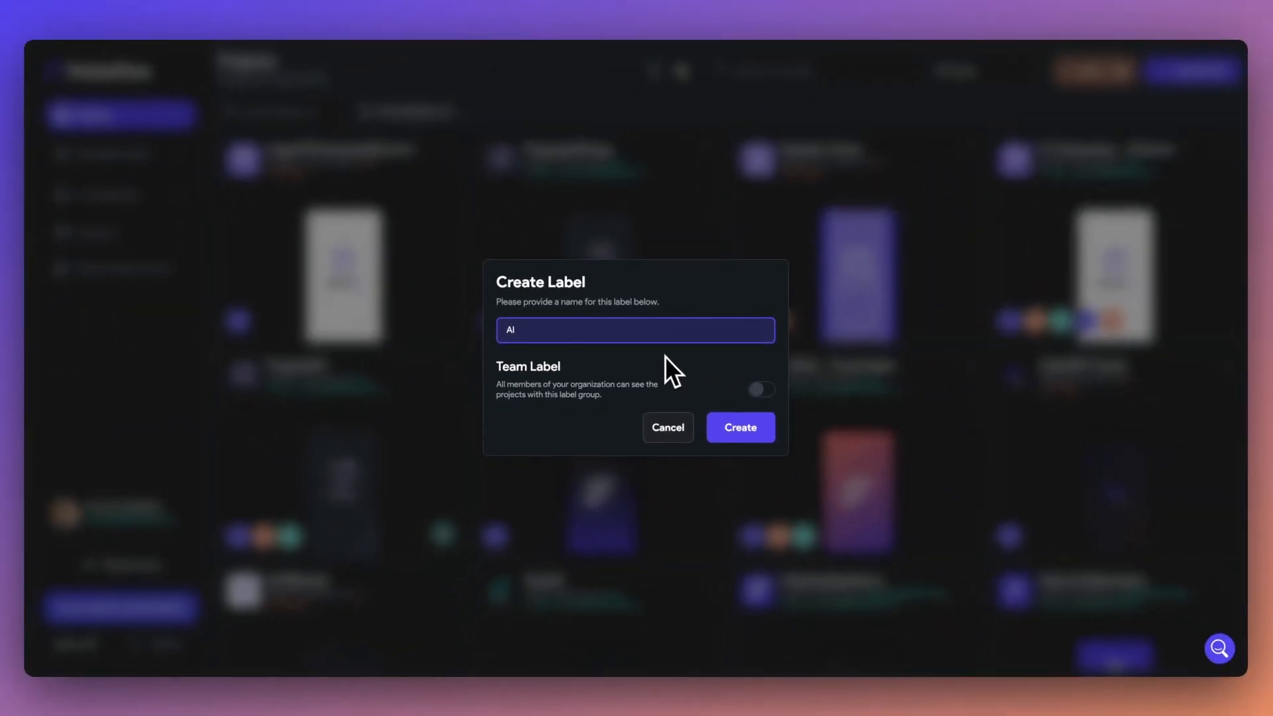
left_click(737, 427)
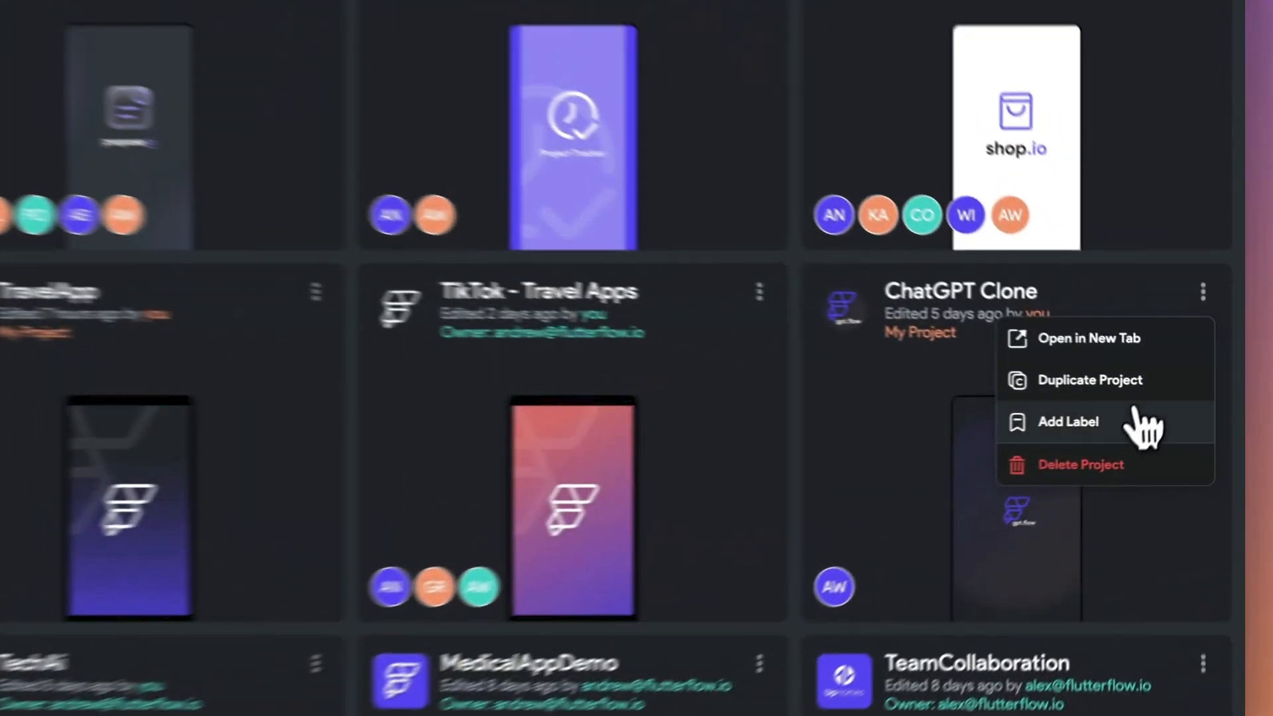
left_click(1067, 421)
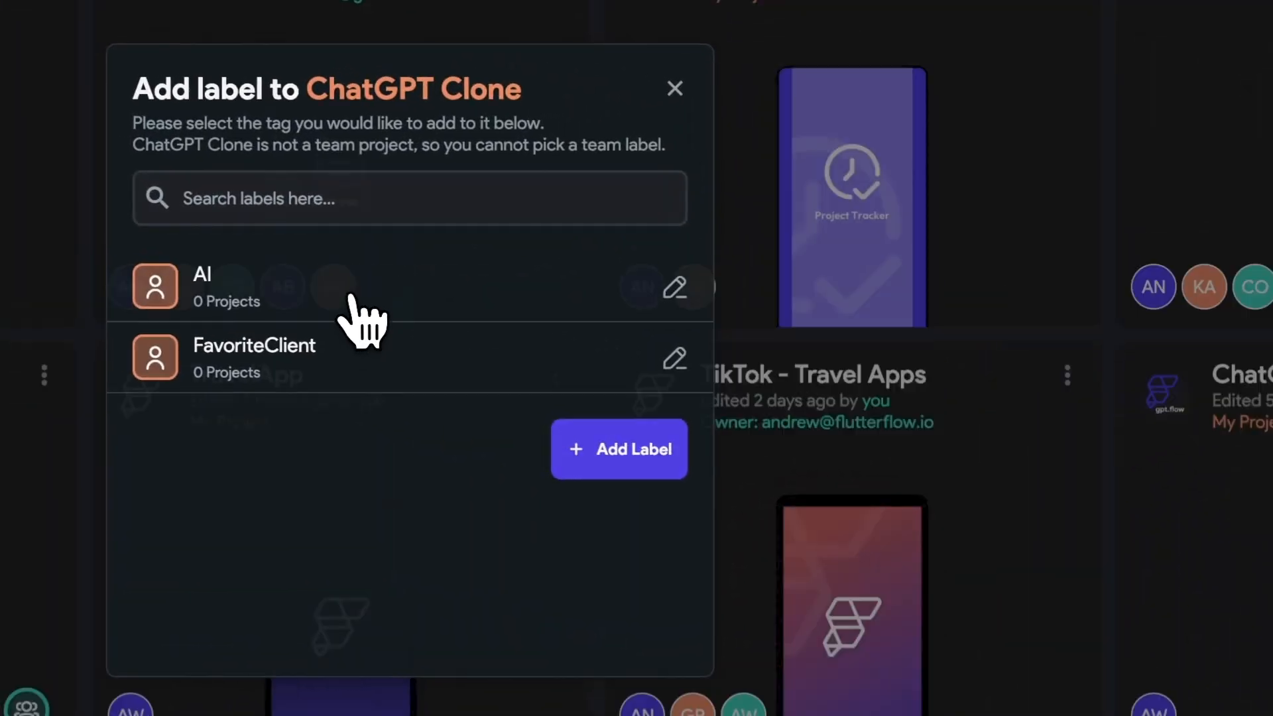
left_click(618, 449)
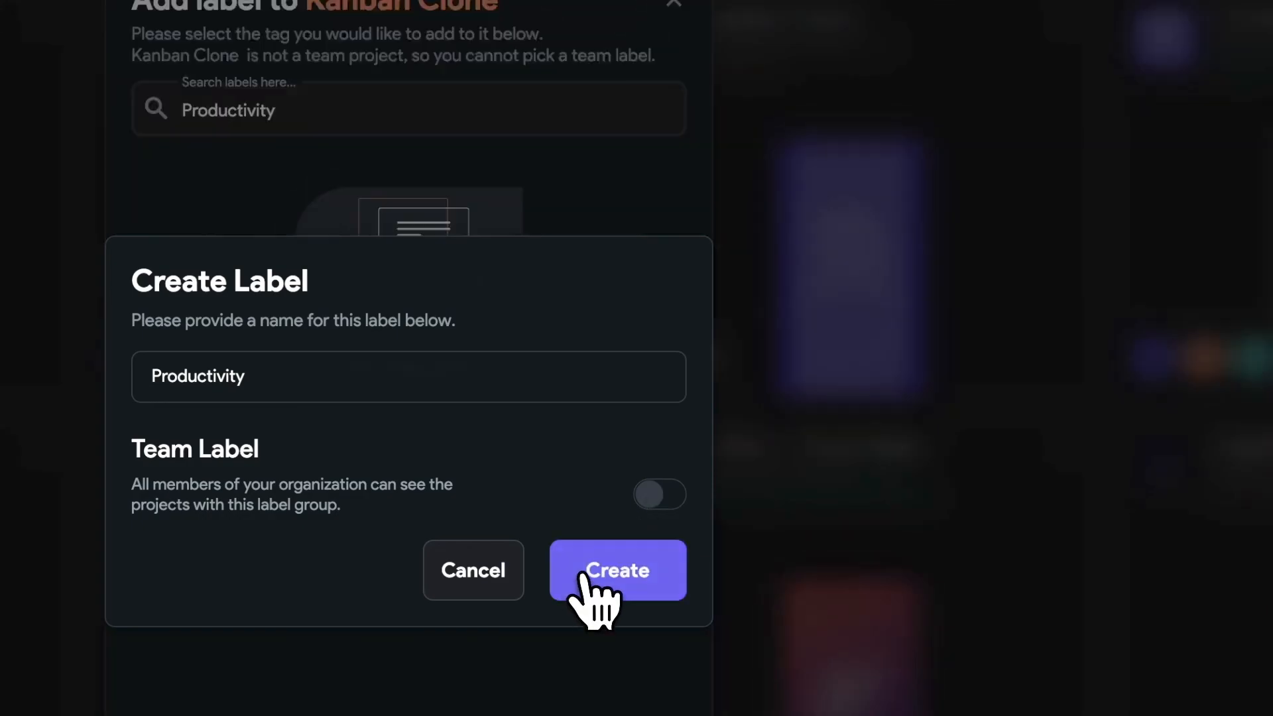
left_click(617, 570)
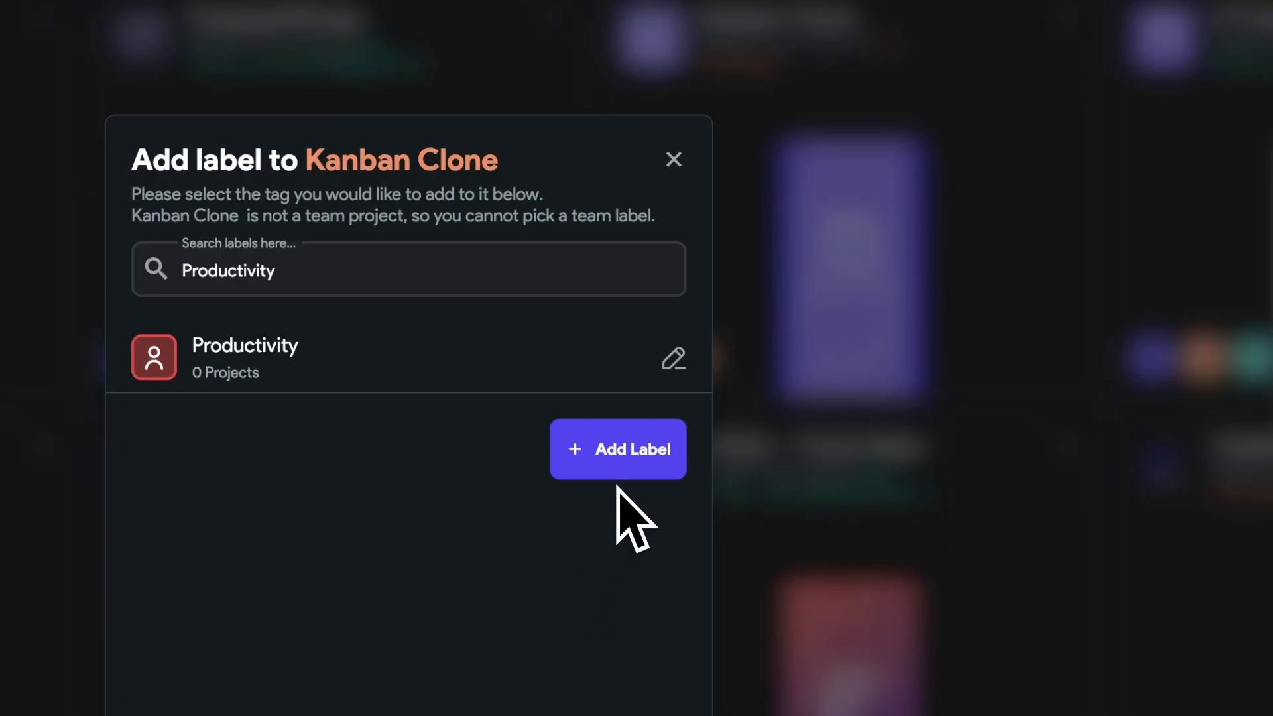
left_click(617, 449)
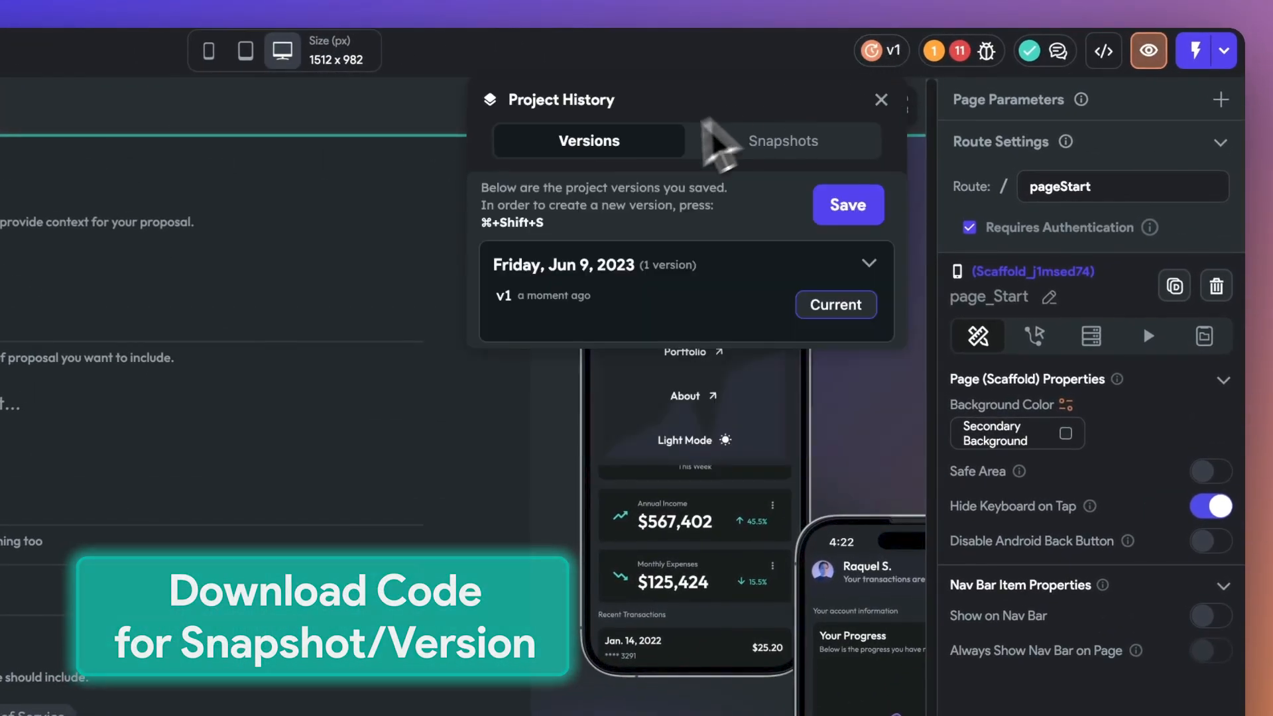
Open a saved snapshot from Project History's Snapshots list and view its code
left_click(782, 140)
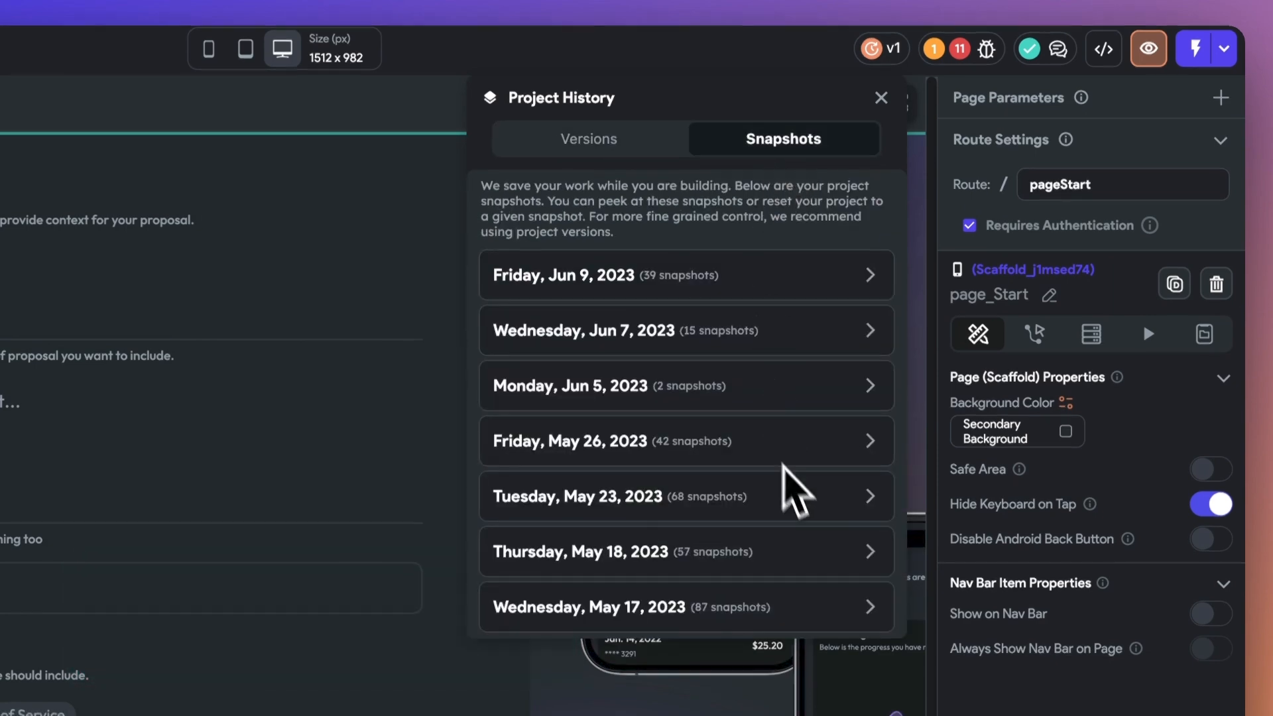
left_click(879, 98)
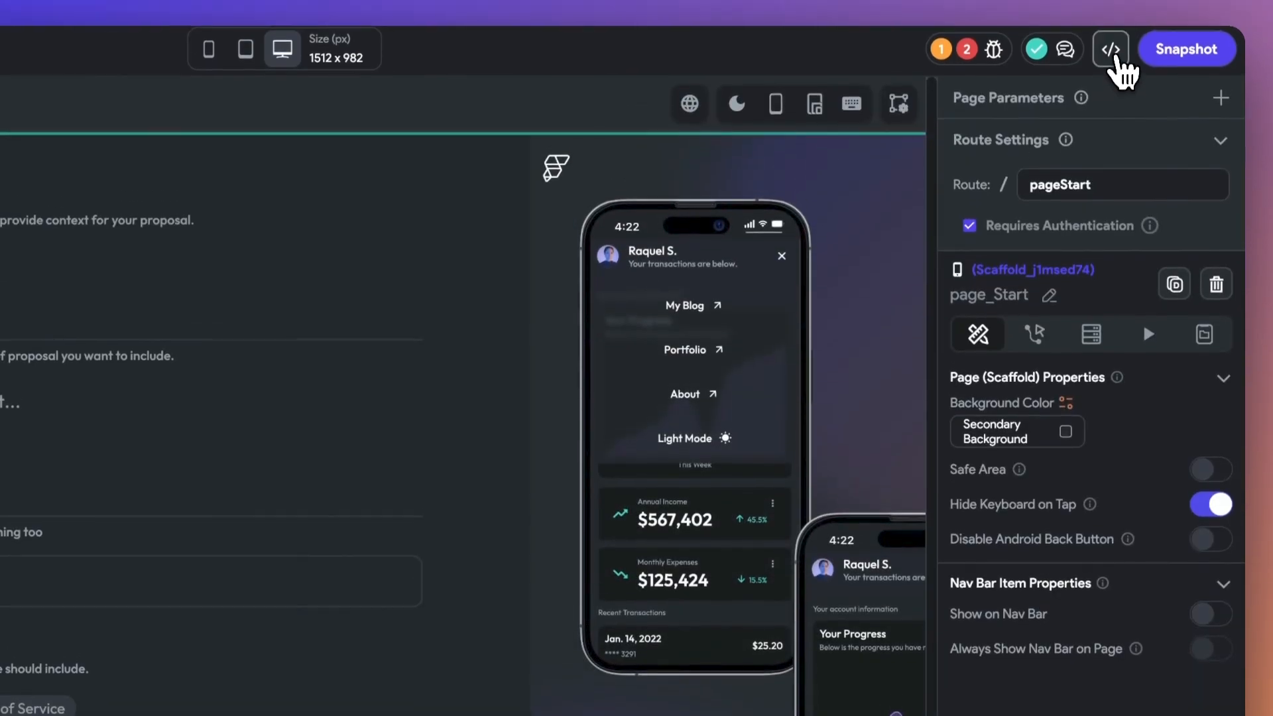
left_click(1109, 49)
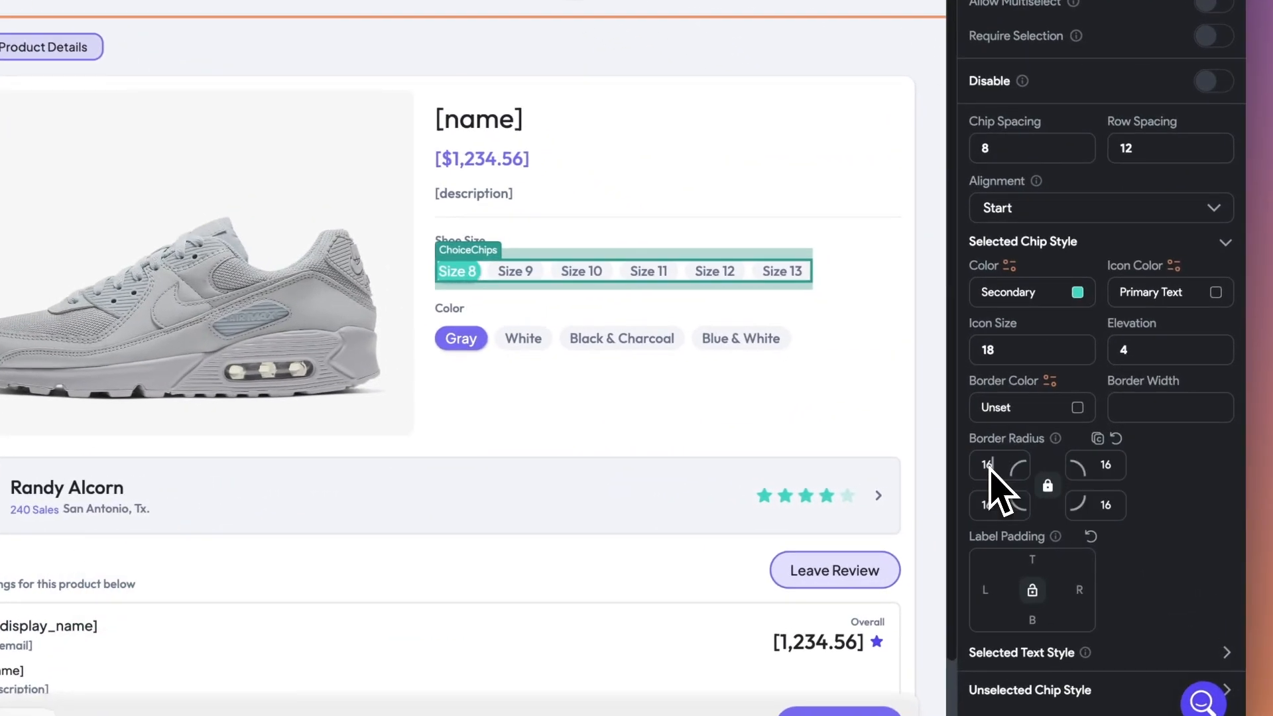
Open the colour chooser for the shoe-size ChoiceChips' Selected Chip Style colour
left_click(1064, 293)
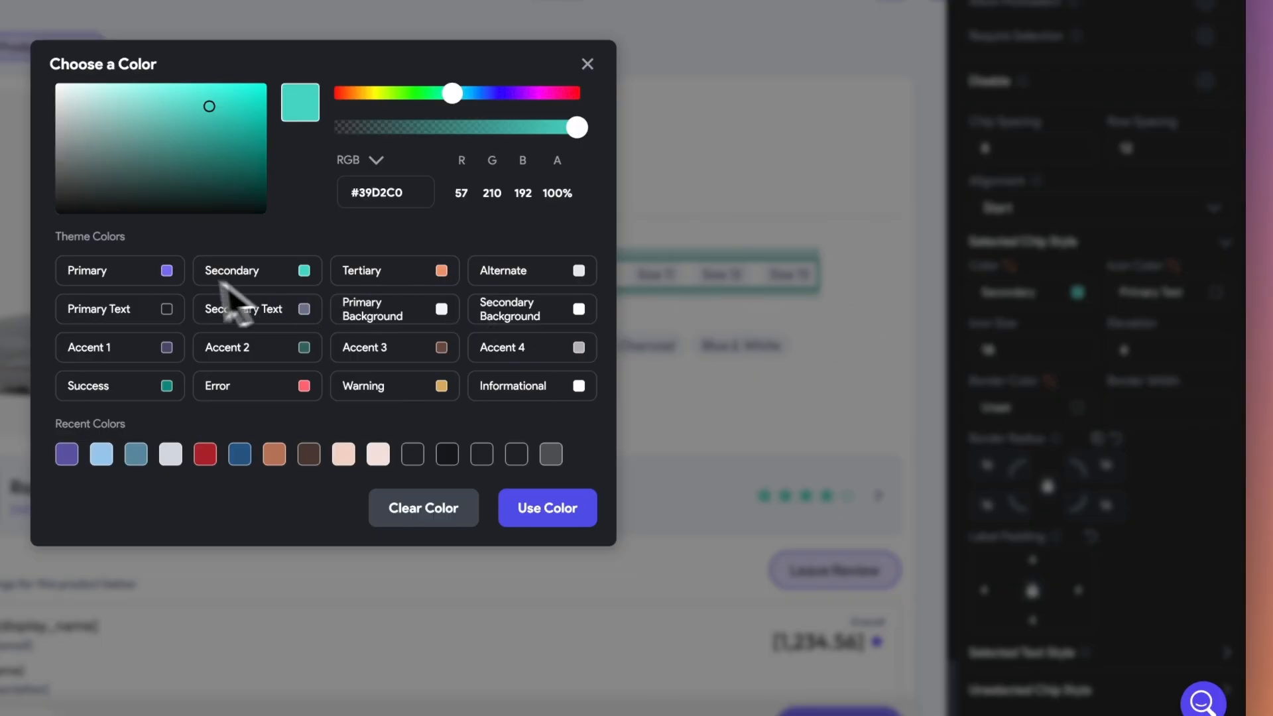